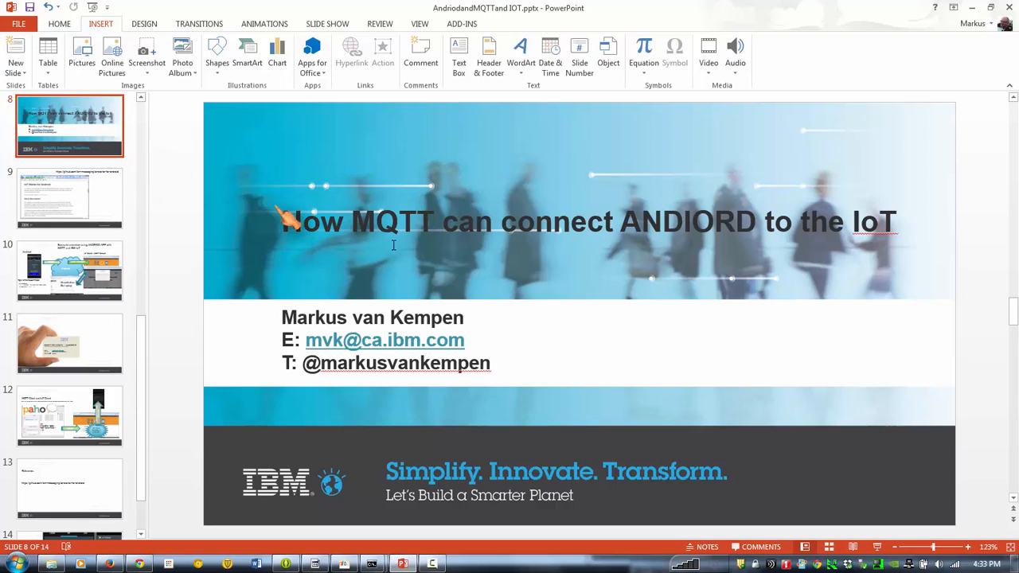
mouse_move(685, 229)
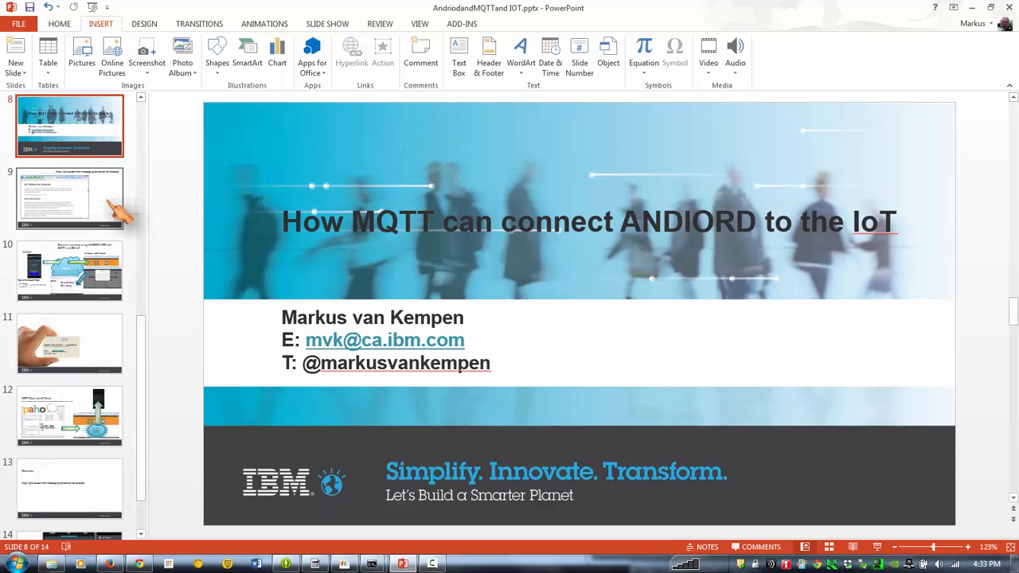
Advance from the IoT Starter for Android slide to the Android/MQTT/IBM IoT scenario overview slide
left_click(71, 198)
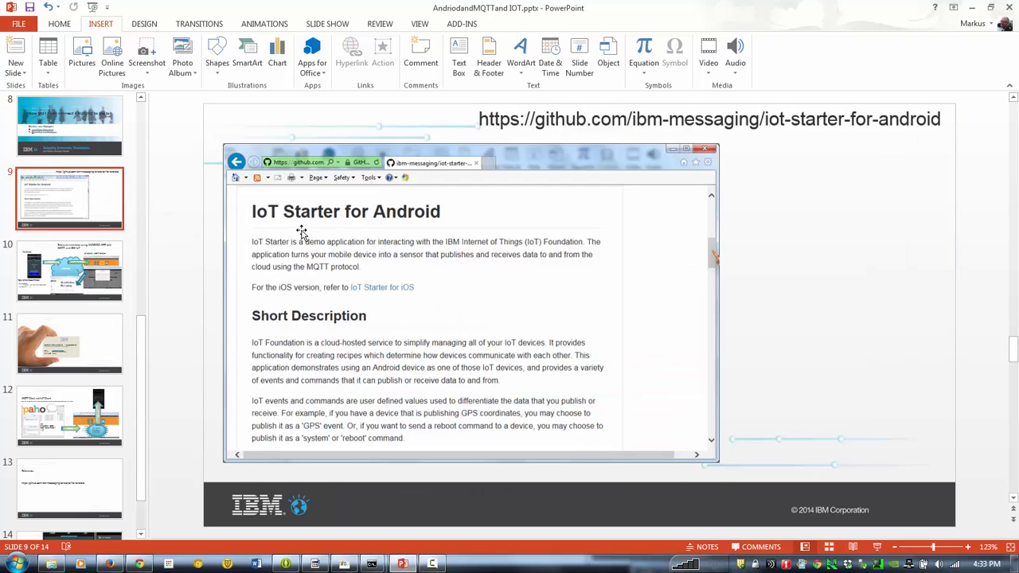
mouse_move(301, 239)
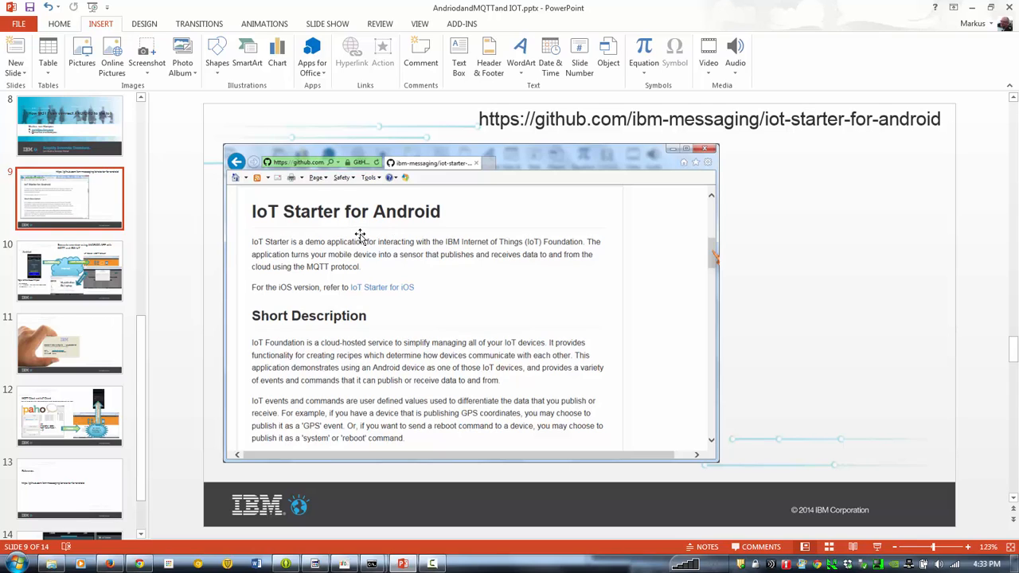
mouse_move(430, 214)
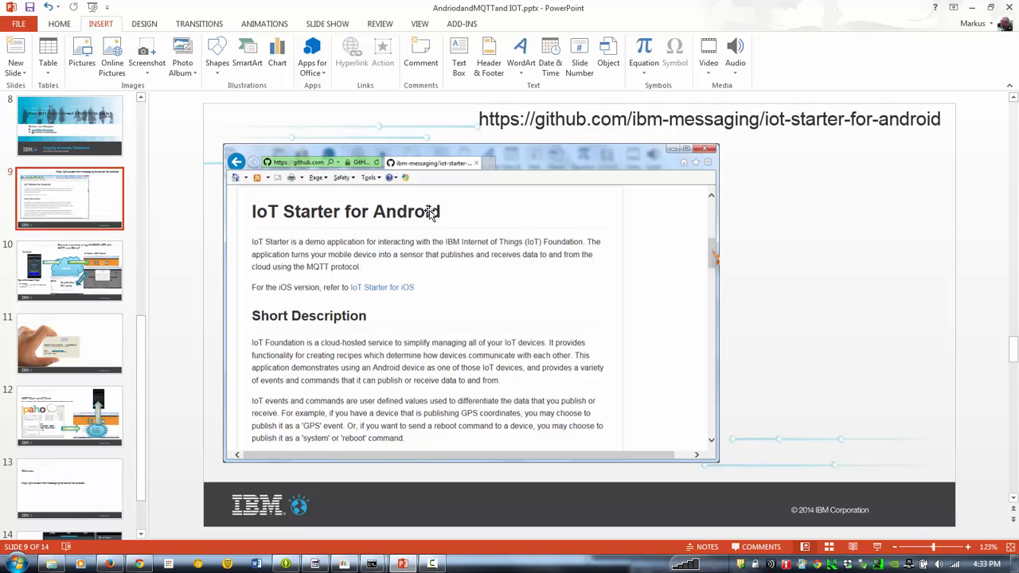
mouse_move(357, 233)
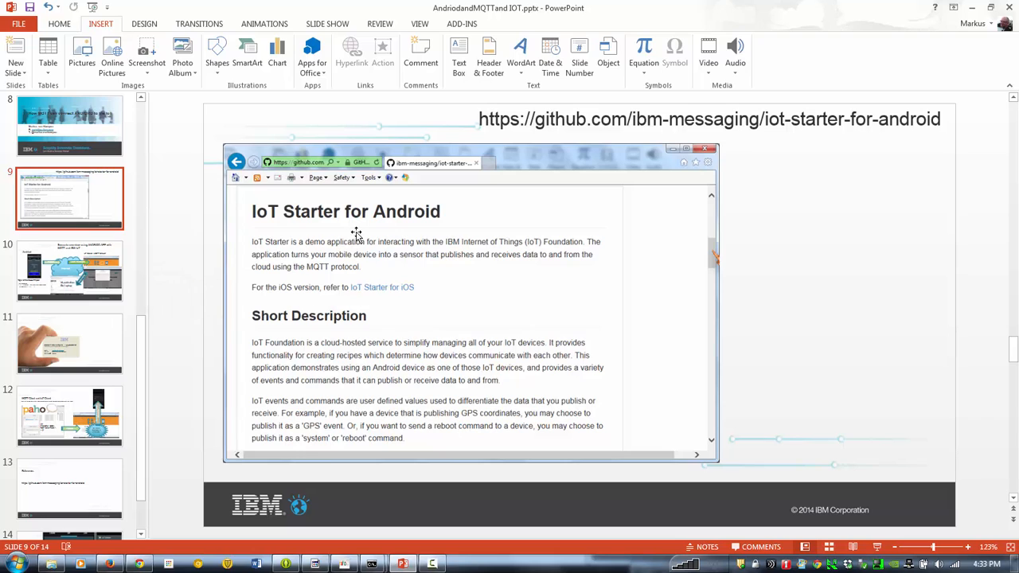
mouse_move(147, 279)
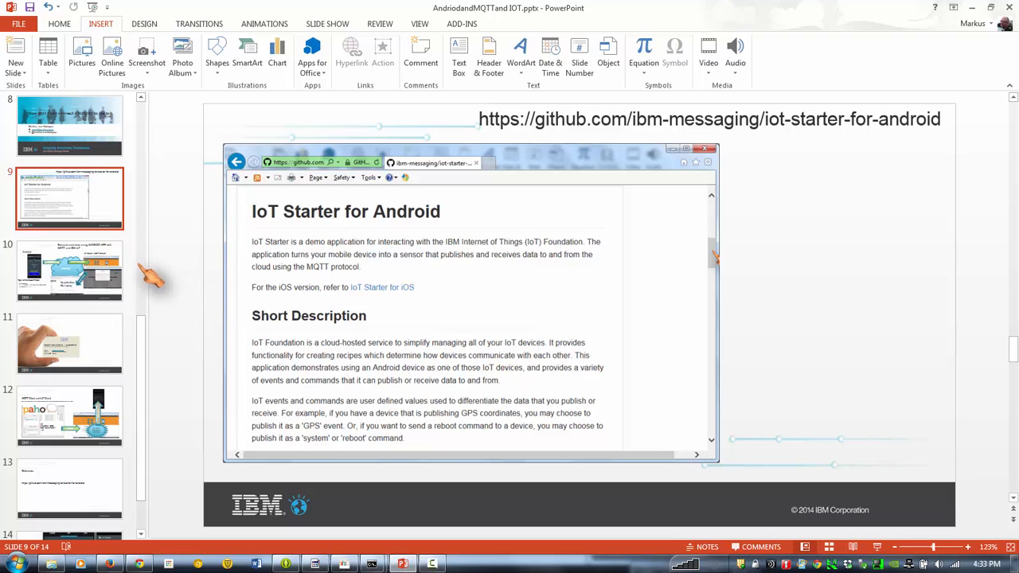
left_click(70, 271)
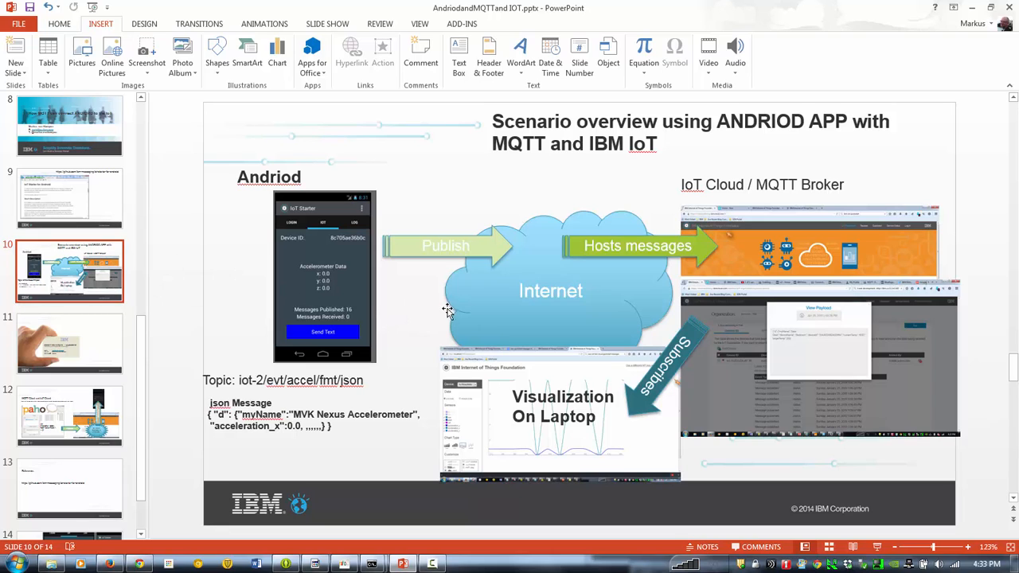
mouse_move(356, 248)
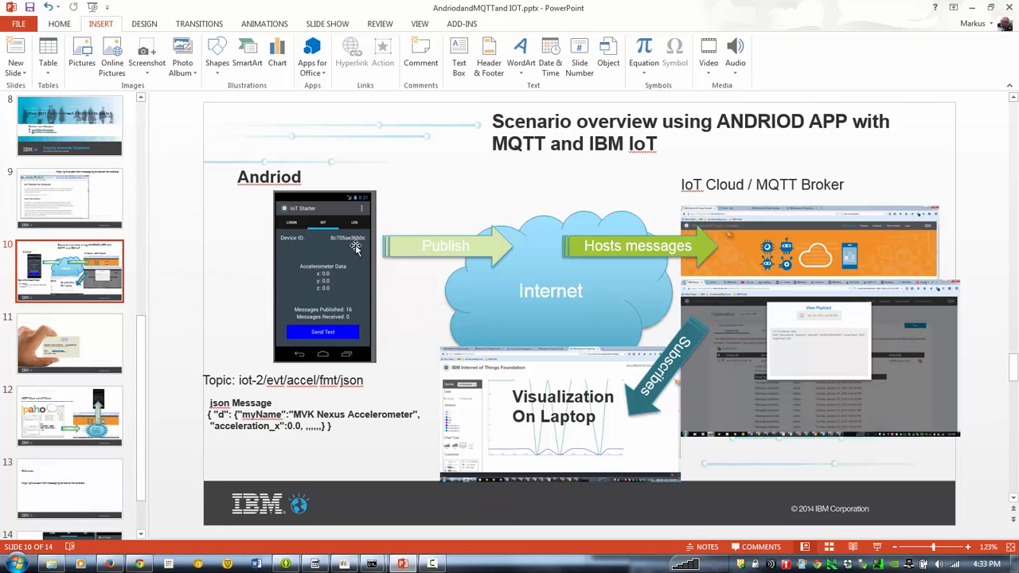
mouse_move(452, 242)
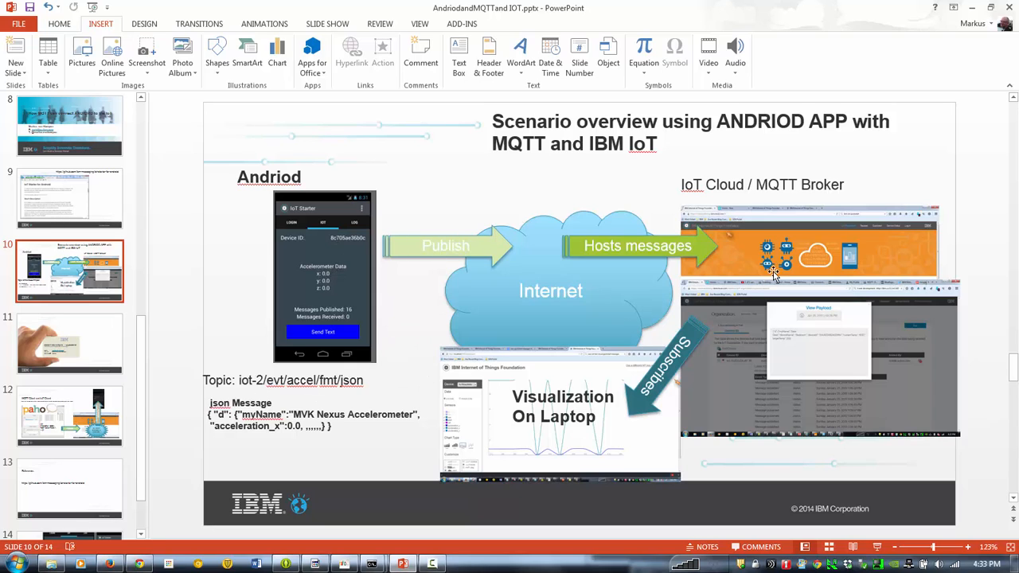
mouse_move(736, 392)
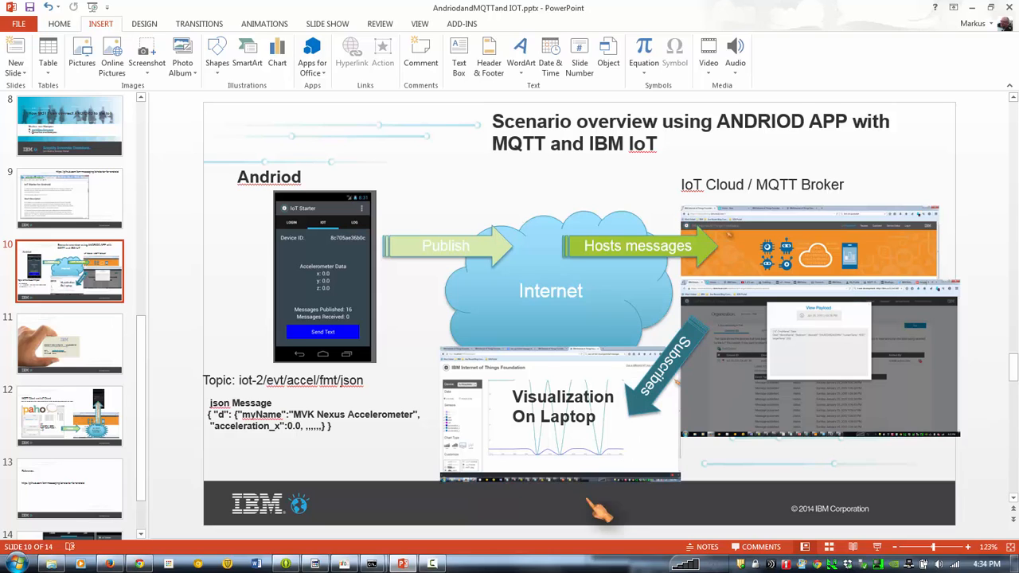
mouse_move(525, 390)
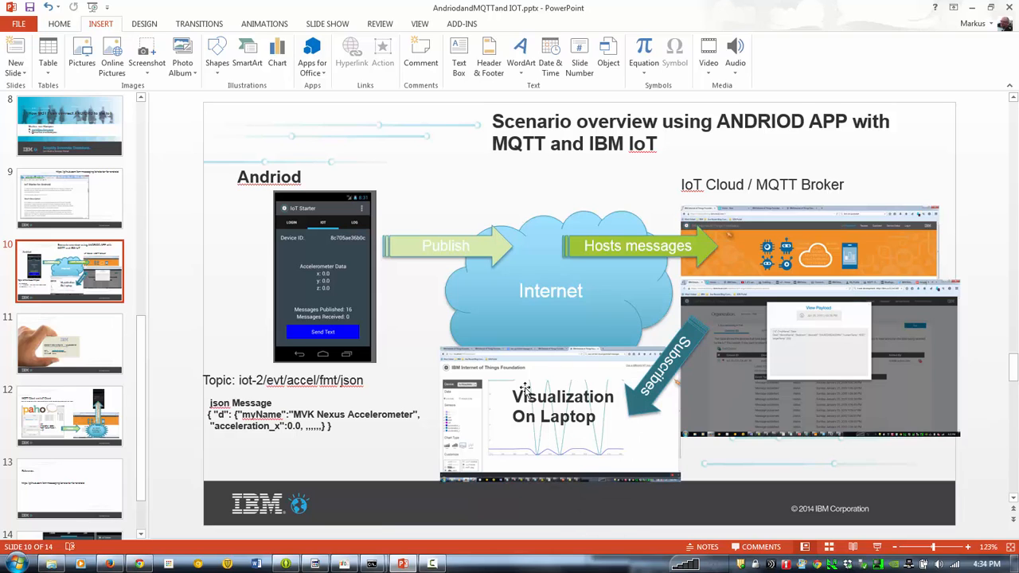
mouse_move(594, 404)
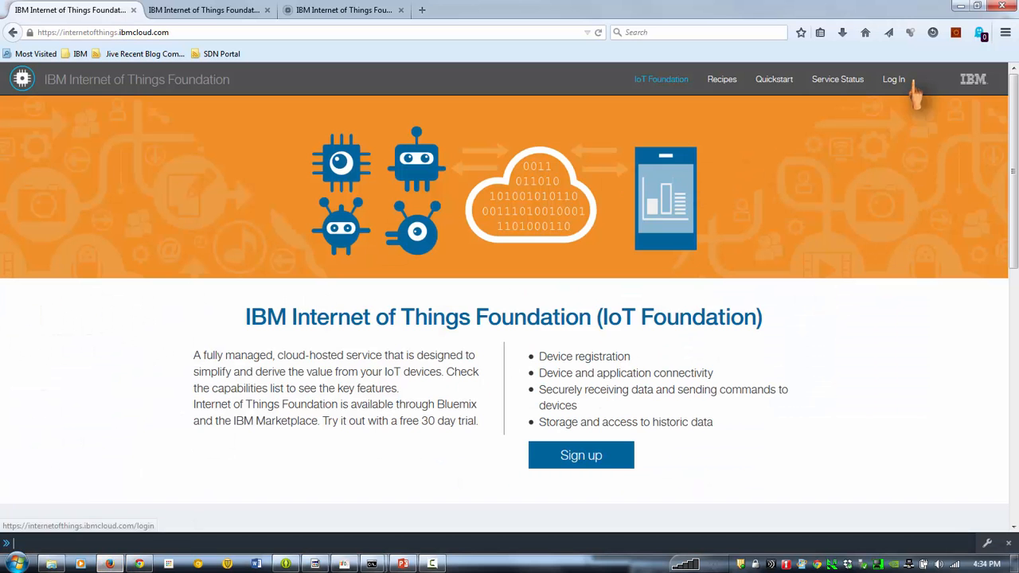
Sign in to the dashboard, go to Devices and begin adding a device with a new device type
left_click(893, 80)
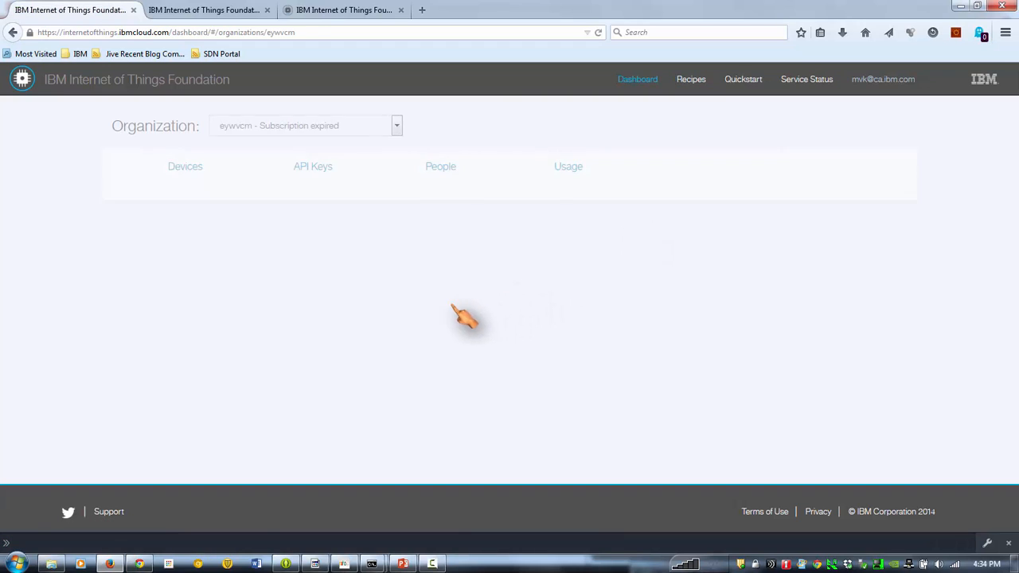
left_click(185, 167)
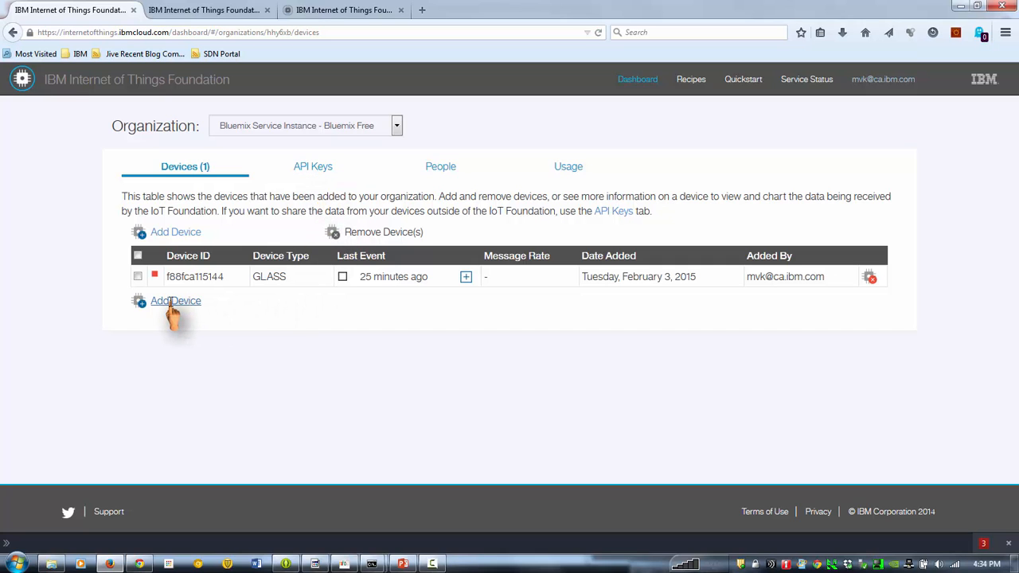
left_click(175, 300)
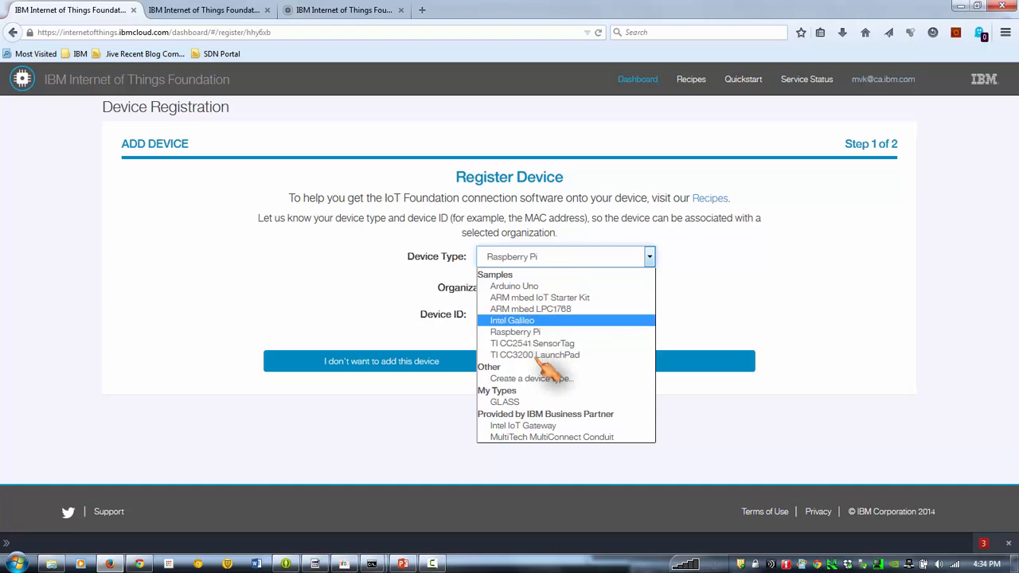
left_click(532, 379)
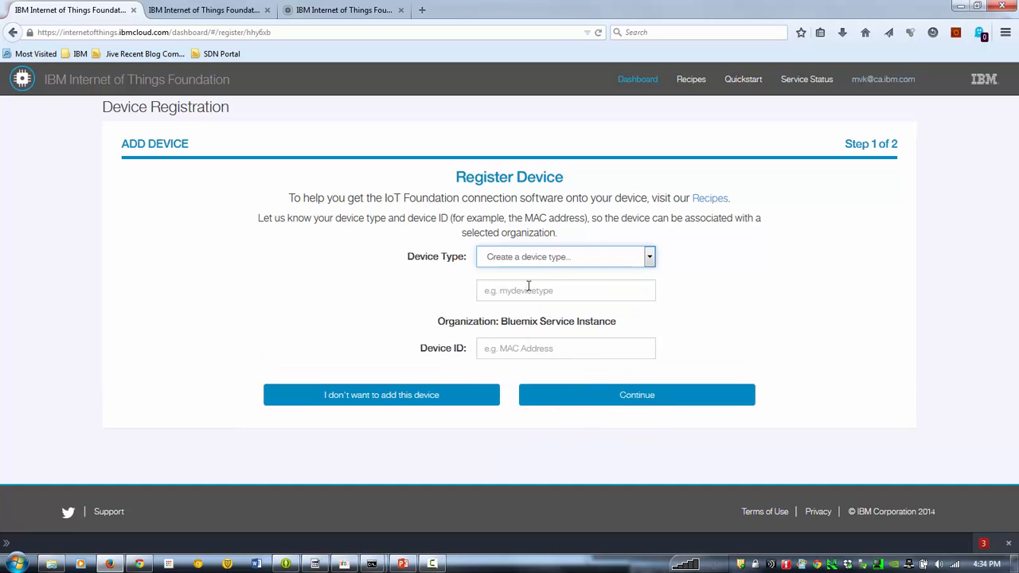
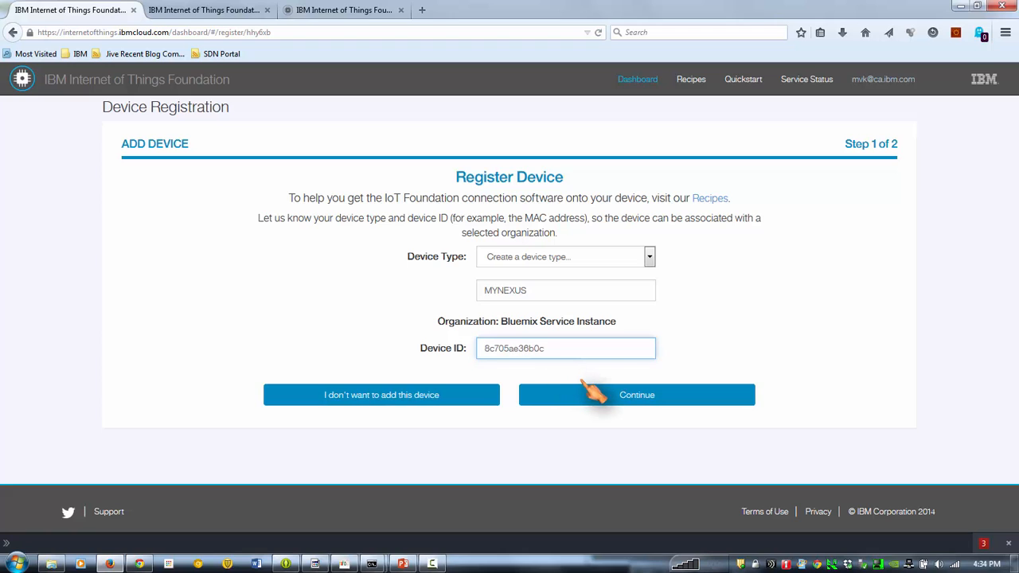
Register device type MYNEXUS with device ID 8c705ae36b0c and continue to its credentials
left_click(637, 395)
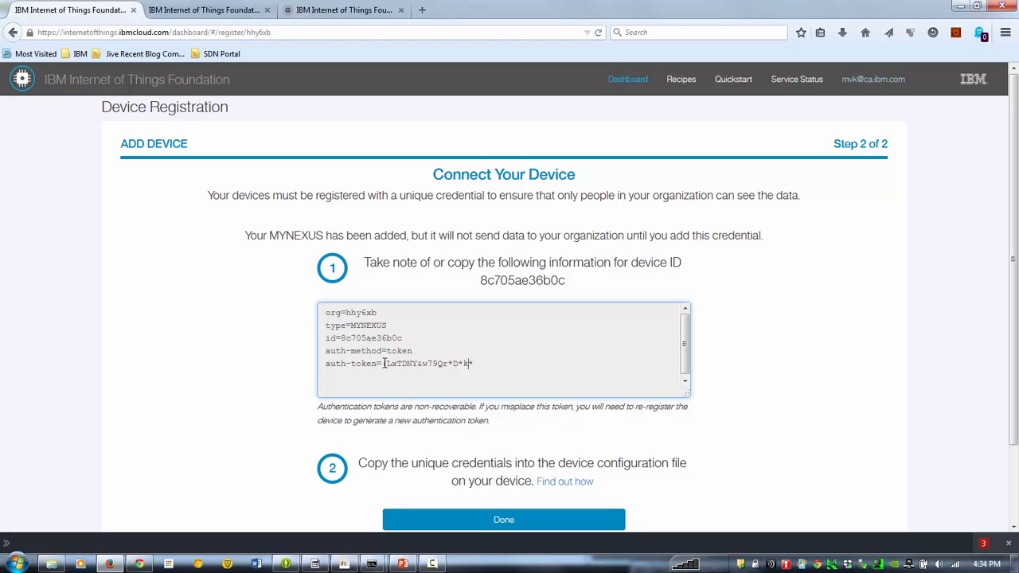
Select the generated auth token for the MYNEXUS device so it can be copied
double_click(427, 363)
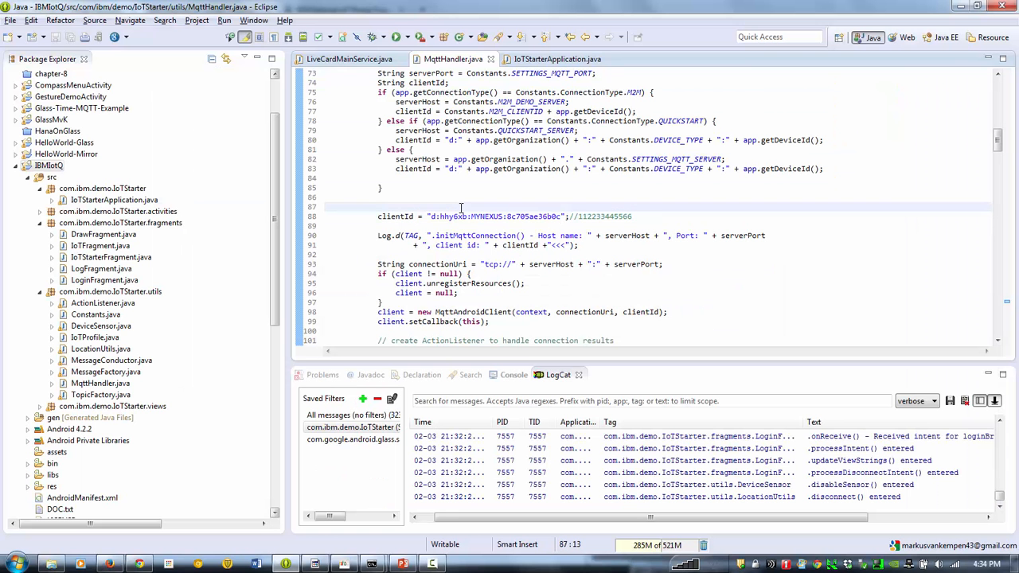
Run the IoT Starter project from Package Explorer as an Android application
left_click(557, 57)
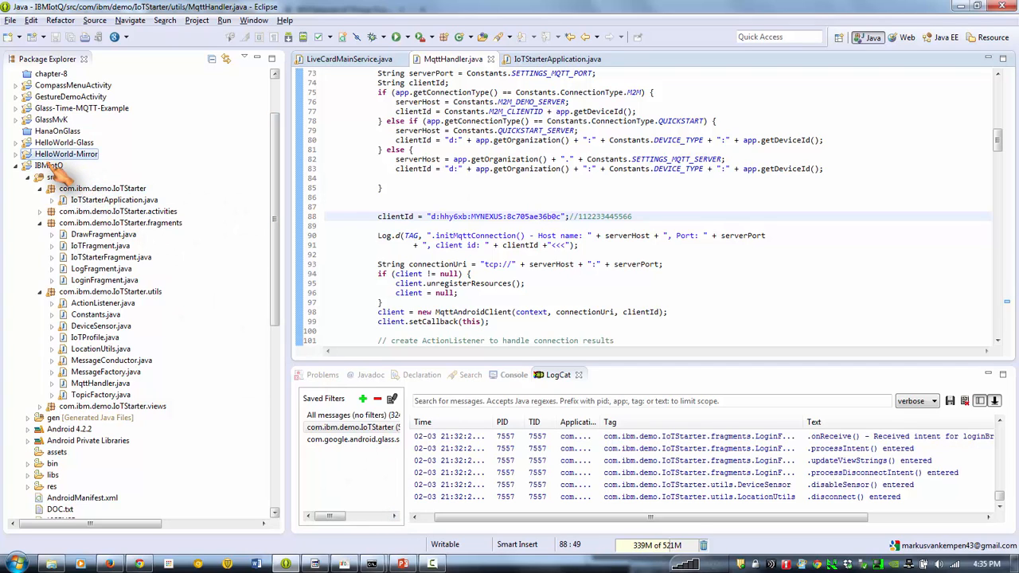
right_click(48, 164)
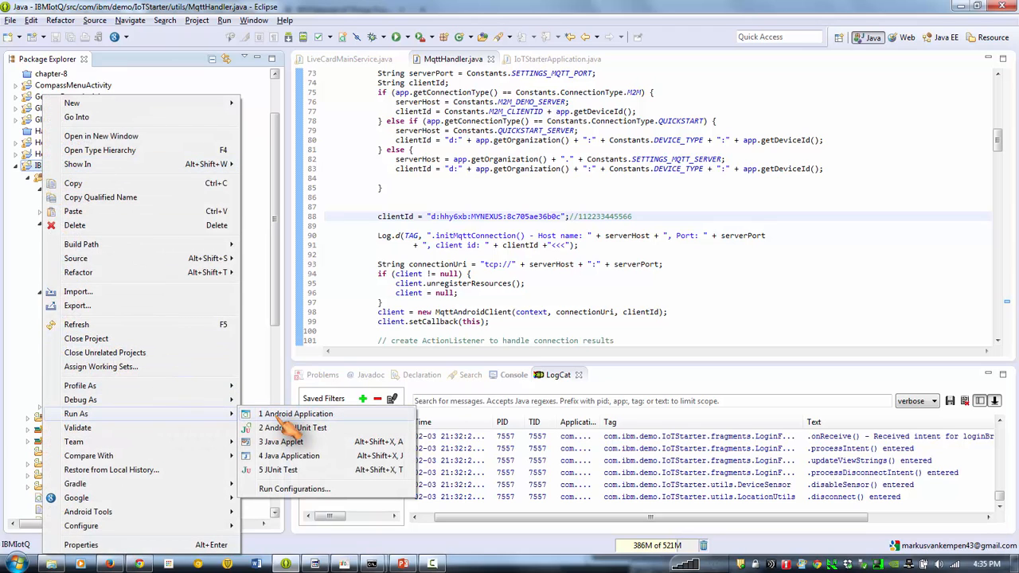
left_click(296, 415)
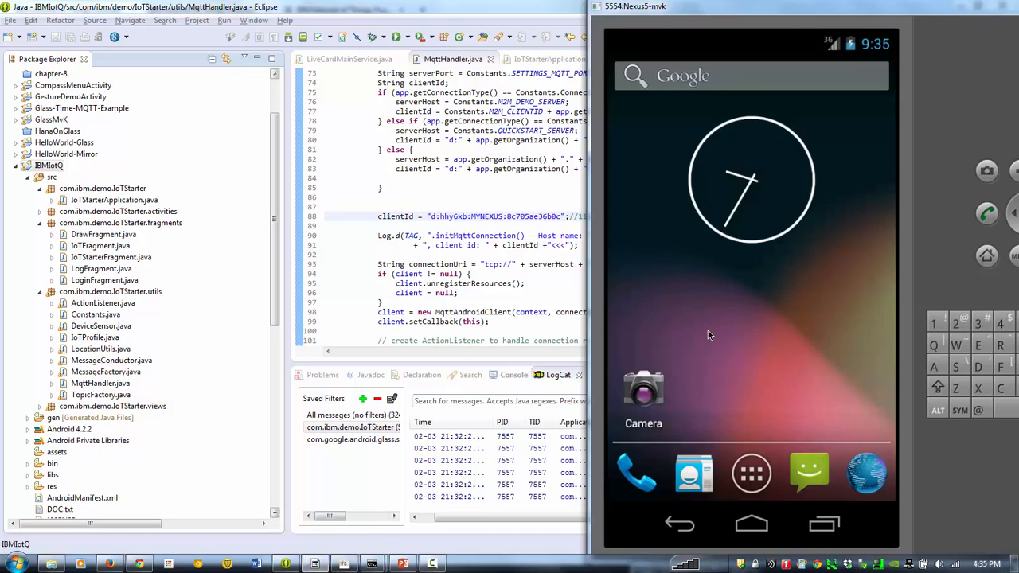
mouse_move(736, 23)
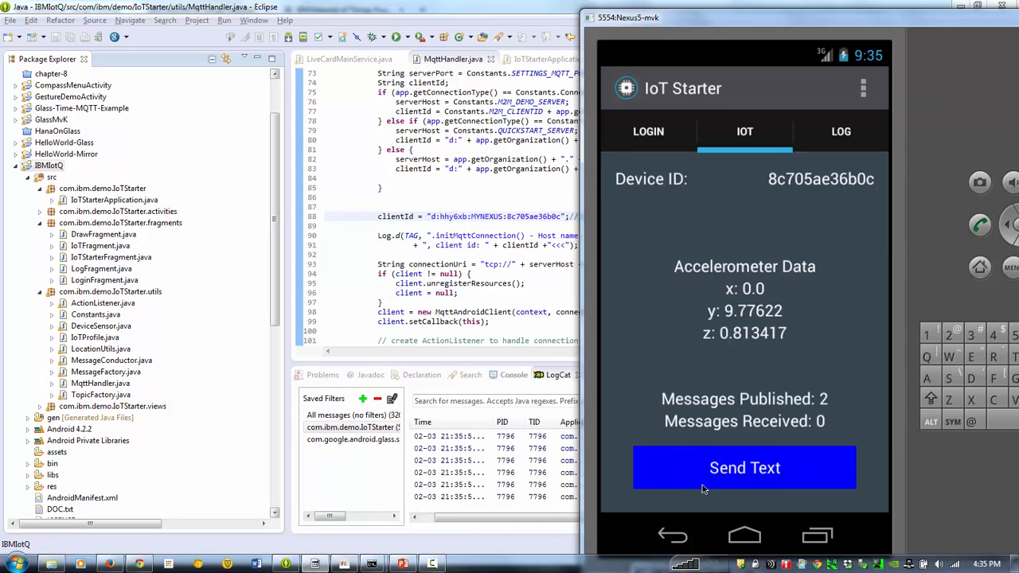
Send a text message from the IoT Starter app running as device 8c705ae36b0c
left_click(743, 468)
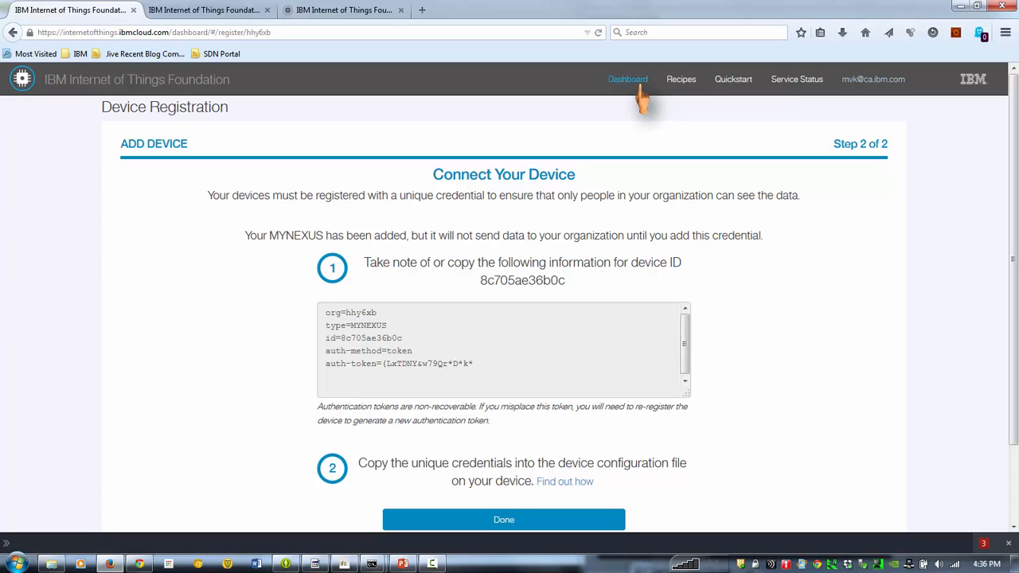
mouse_move(618, 104)
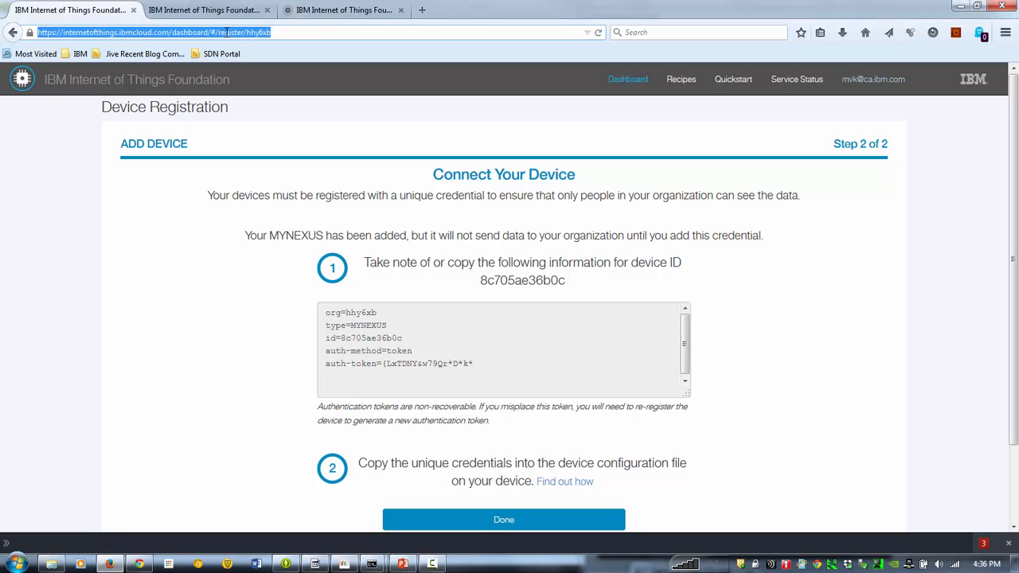
List the inbound events for the MYNEXUS device in the organization's Devices view
left_click(159, 31)
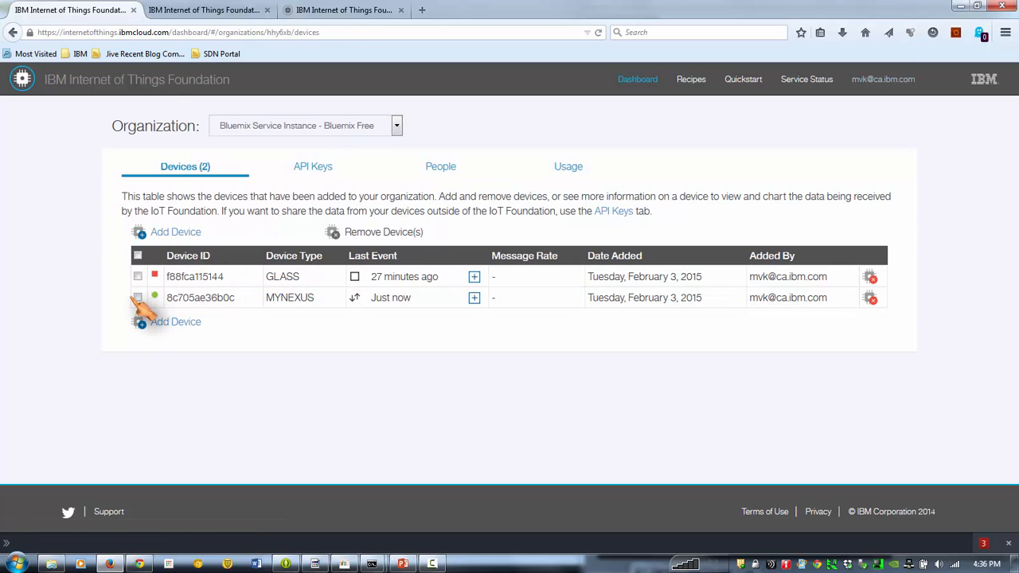
double_click(289, 298)
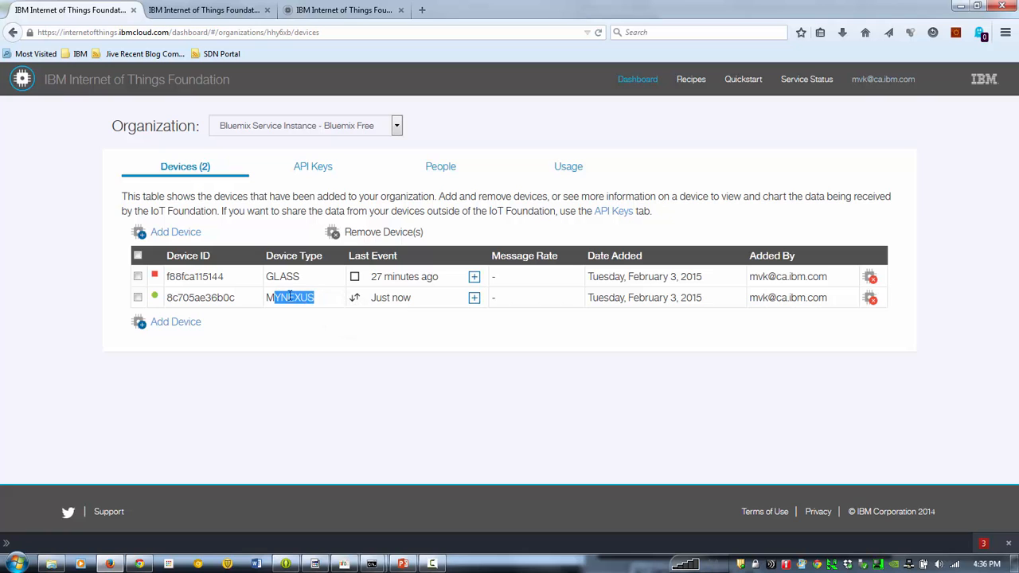
left_click(455, 298)
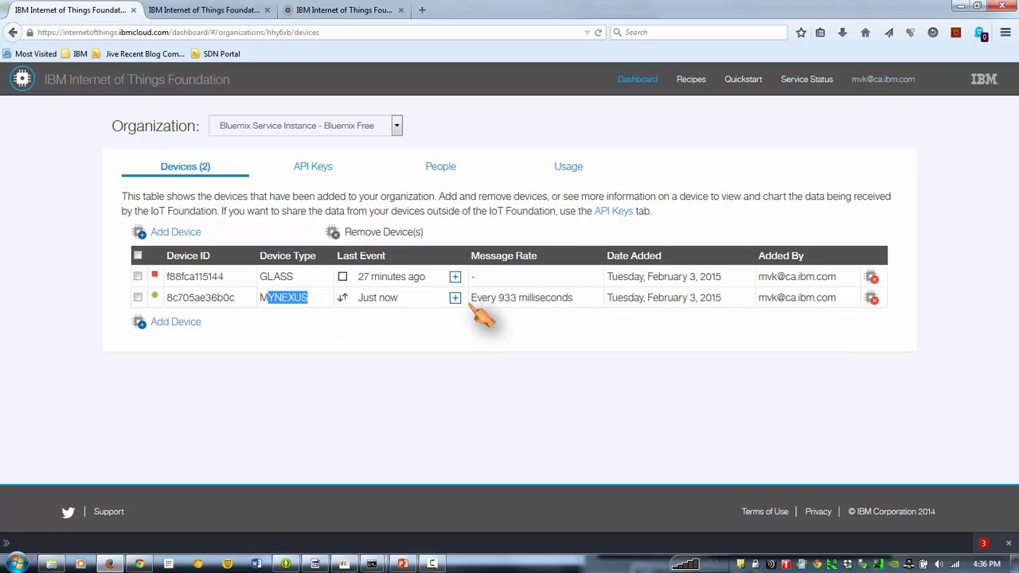
left_click(455, 298)
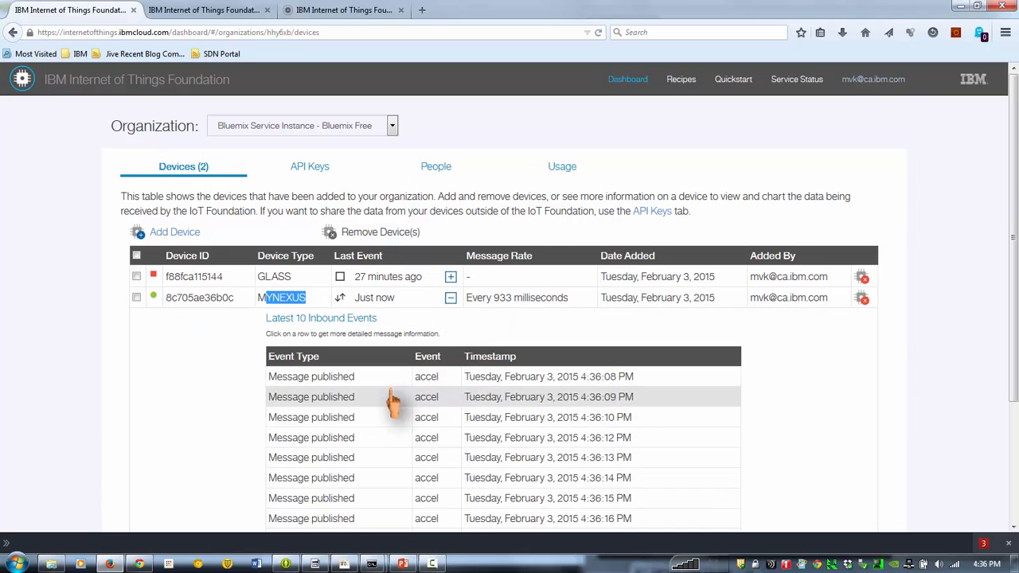
Inspect one accel event's accelerometer payload, then move to the local live chart page
left_click(310, 397)
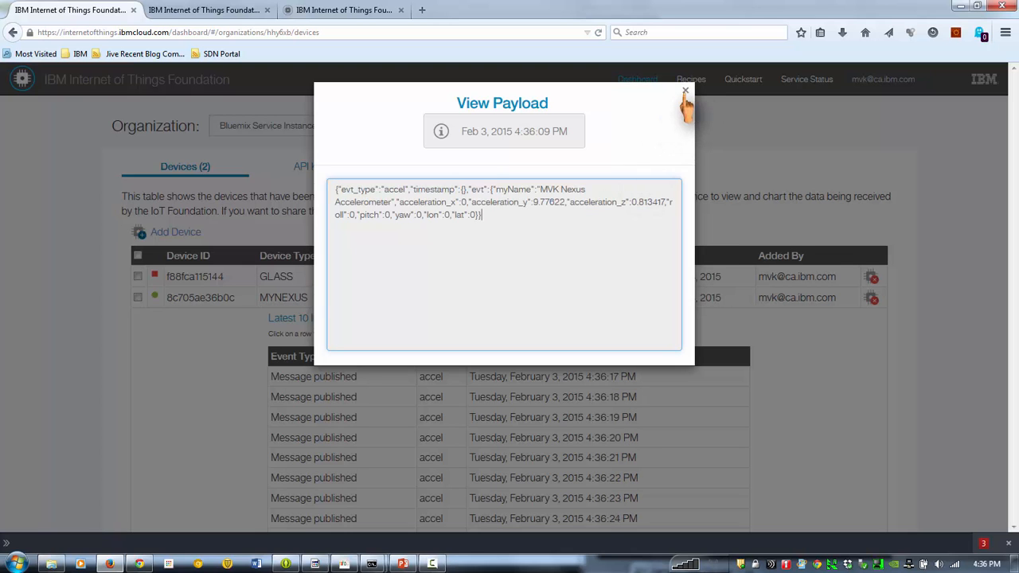
left_click(685, 89)
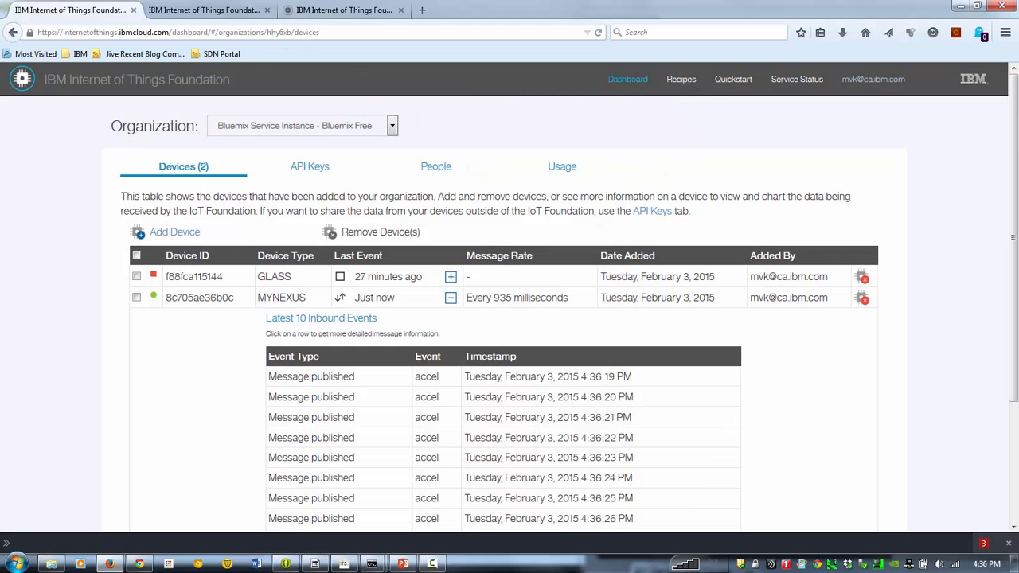
left_click(205, 10)
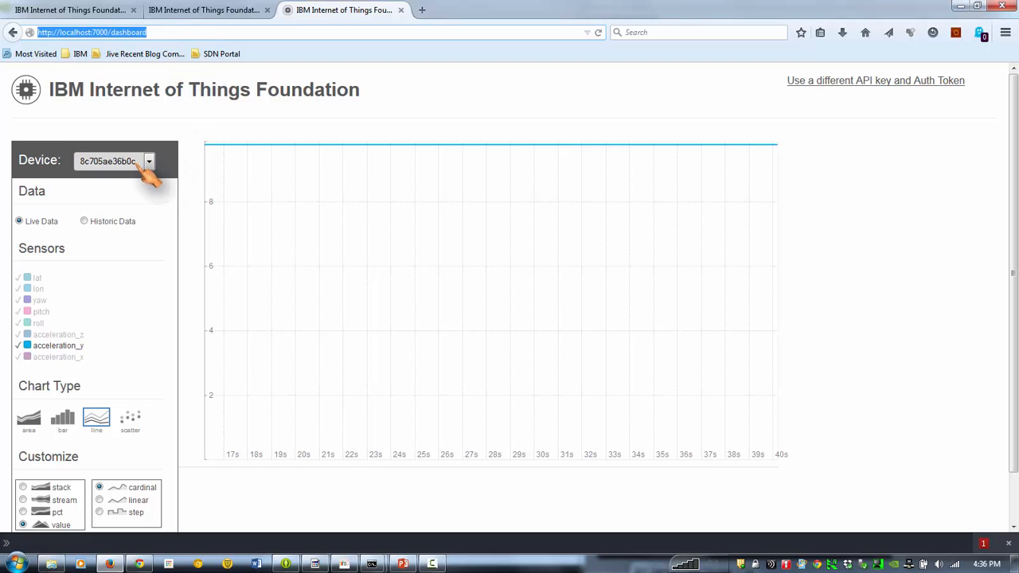
Chart live data for device 8c705ae36b0c with the acceleration_x sensor plotted
left_click(112, 161)
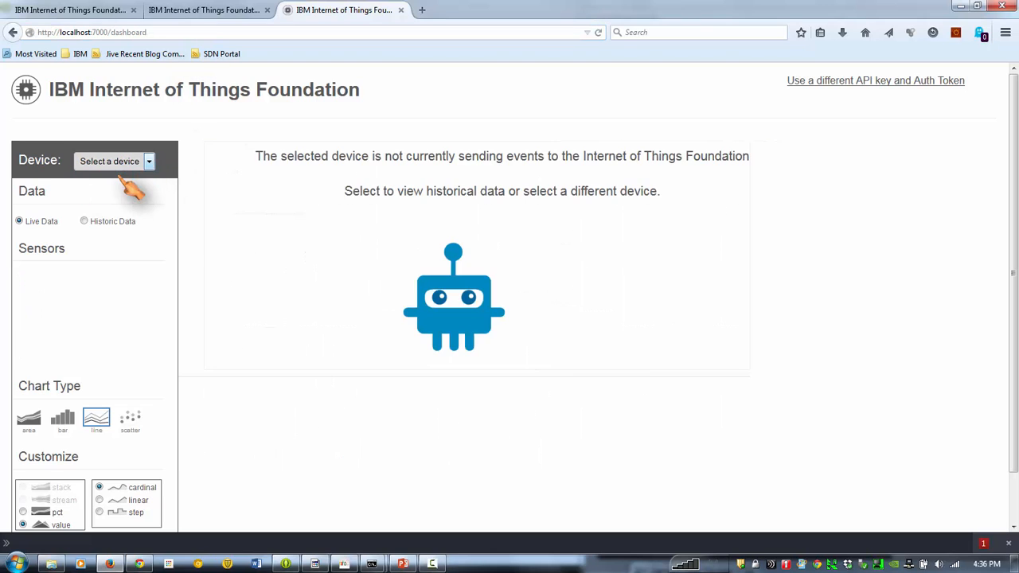
mouse_move(120, 229)
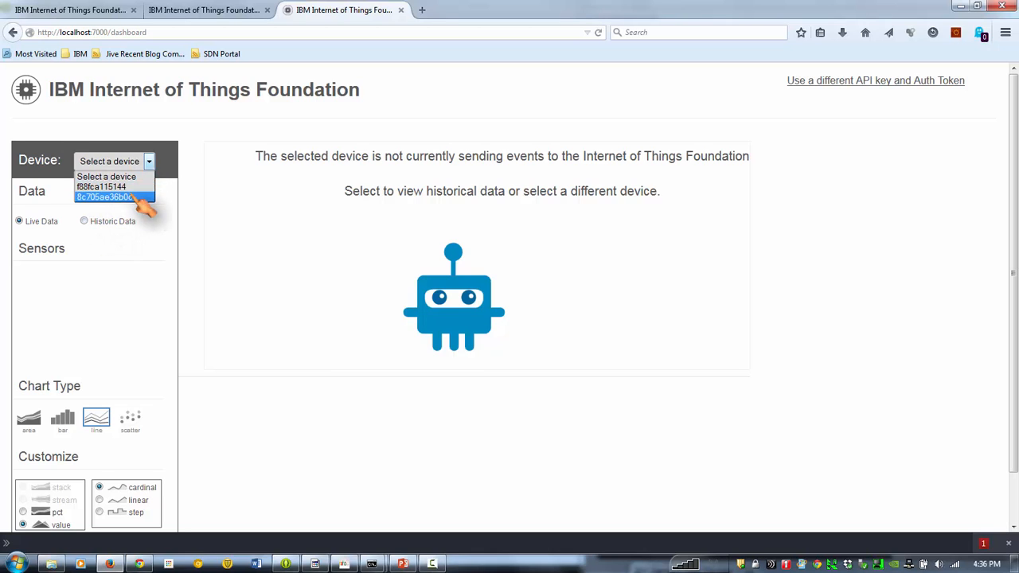
left_click(105, 197)
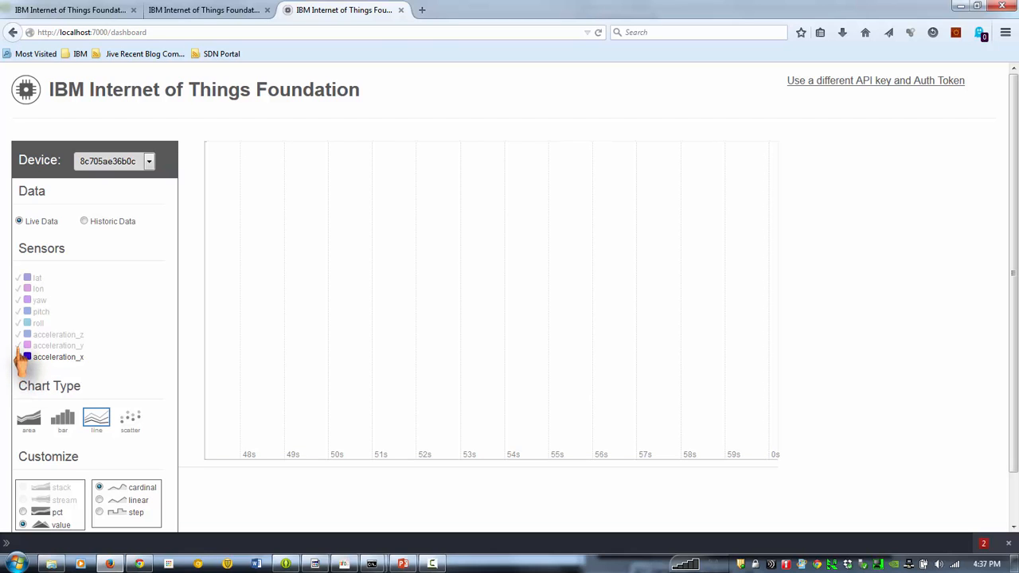
left_click(19, 345)
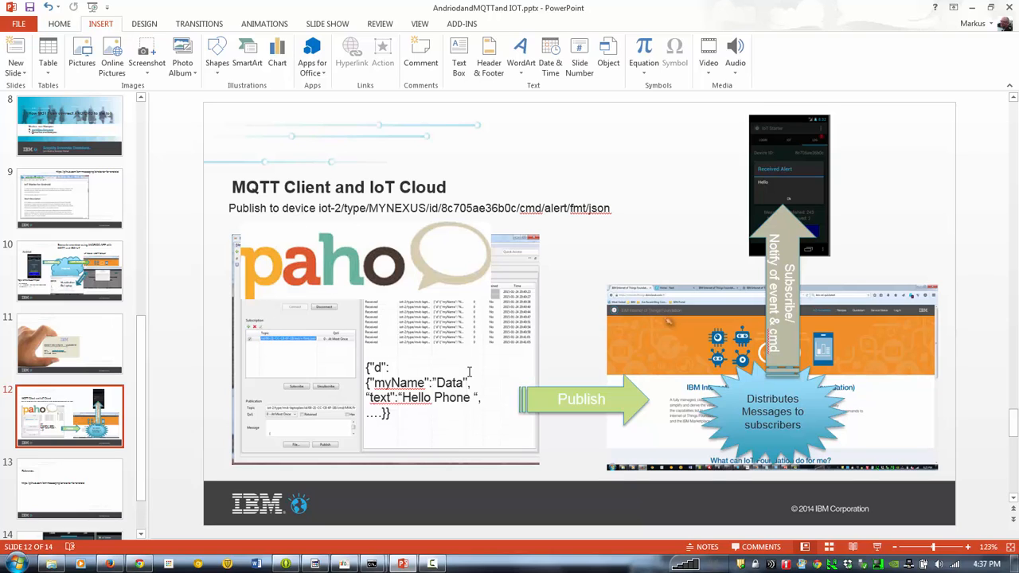
mouse_move(315, 289)
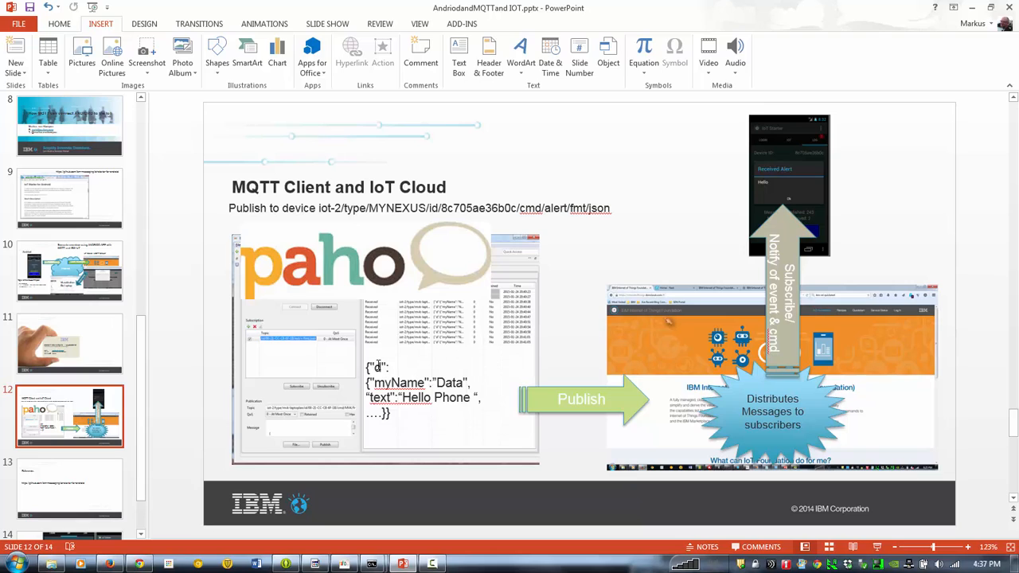
mouse_move(763, 175)
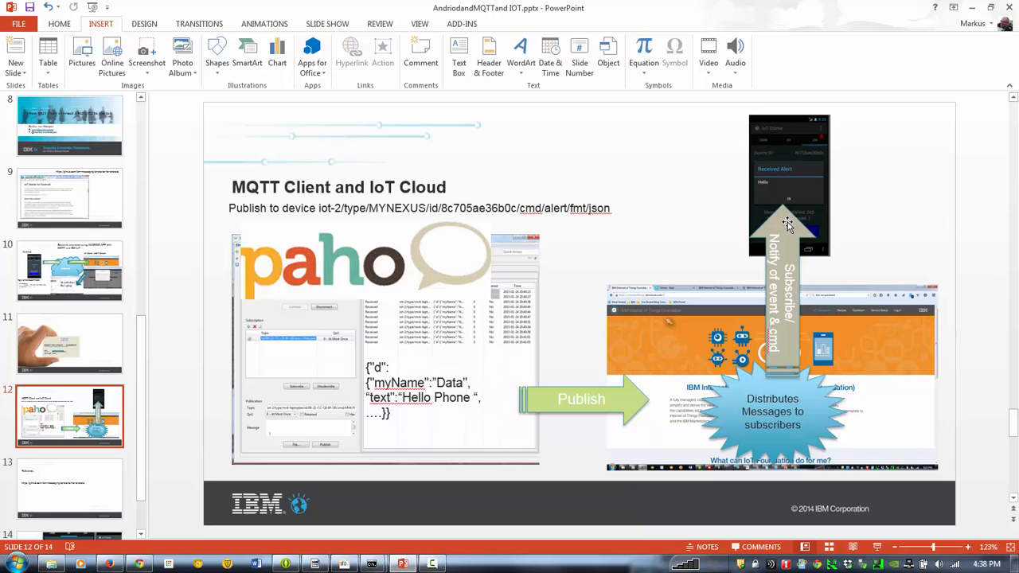
left_click(418, 207)
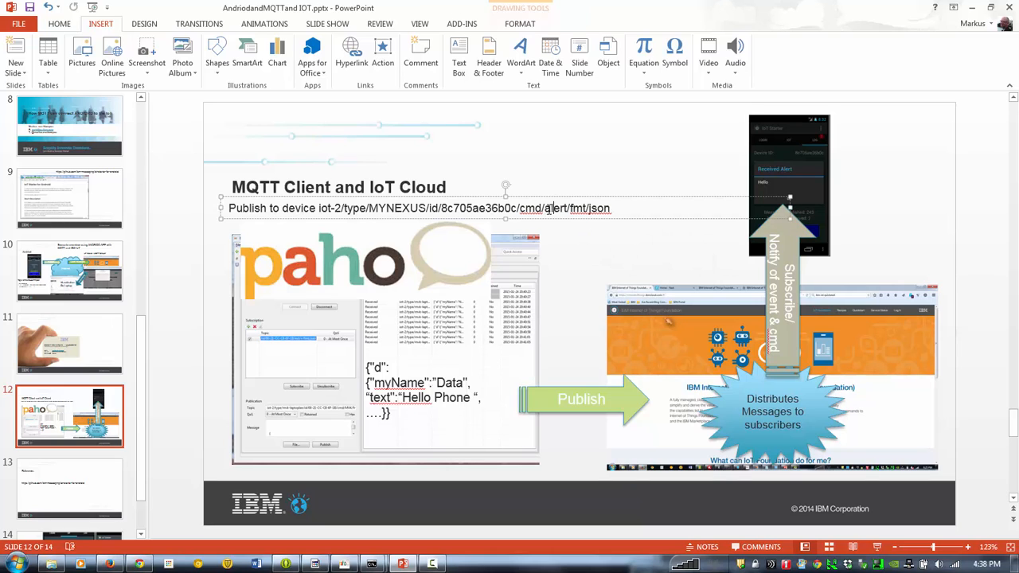
double_click(561, 207)
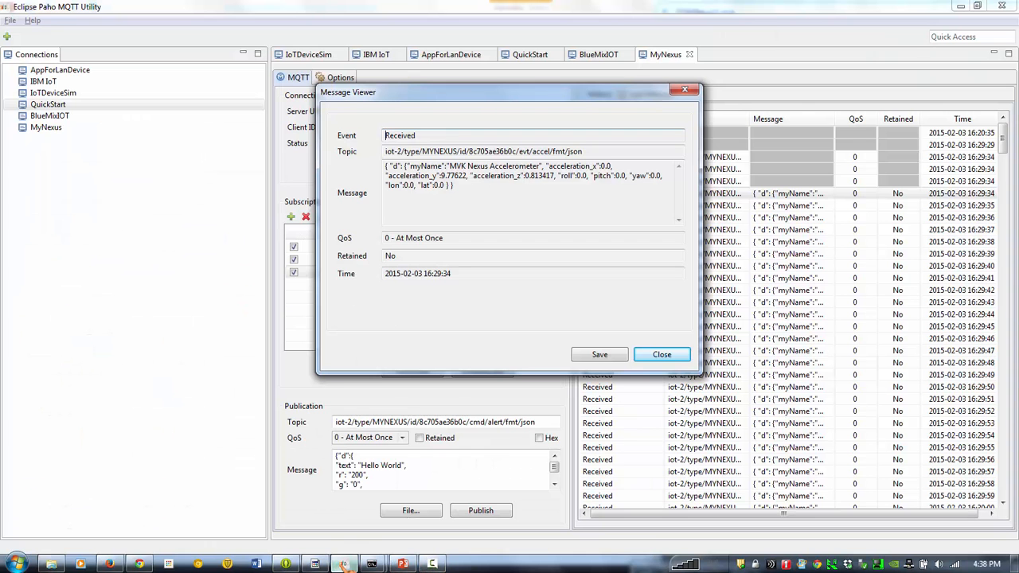
Close the received accelerometer message viewer and return to the browser's live chart
left_click(663, 353)
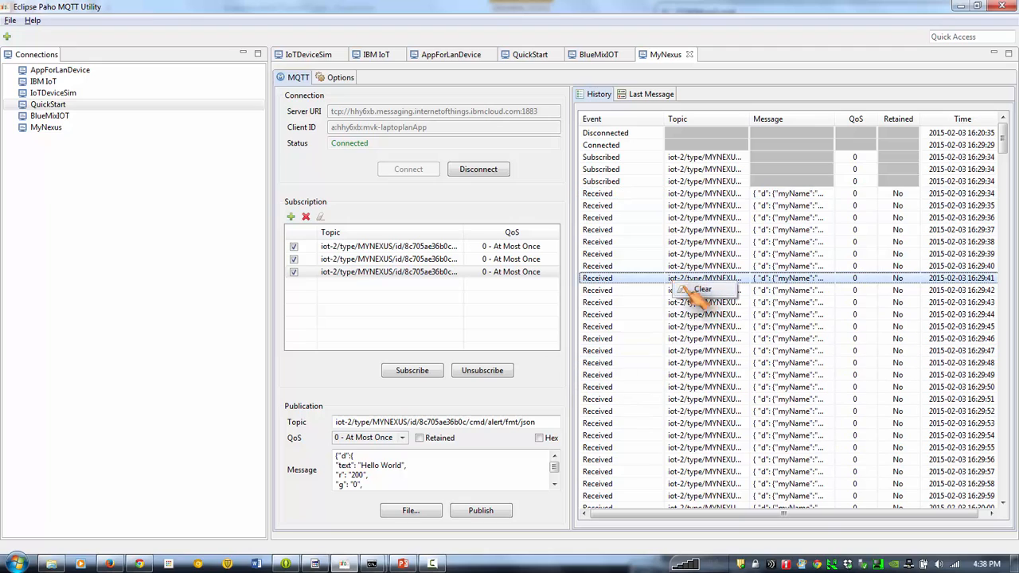
left_click(477, 169)
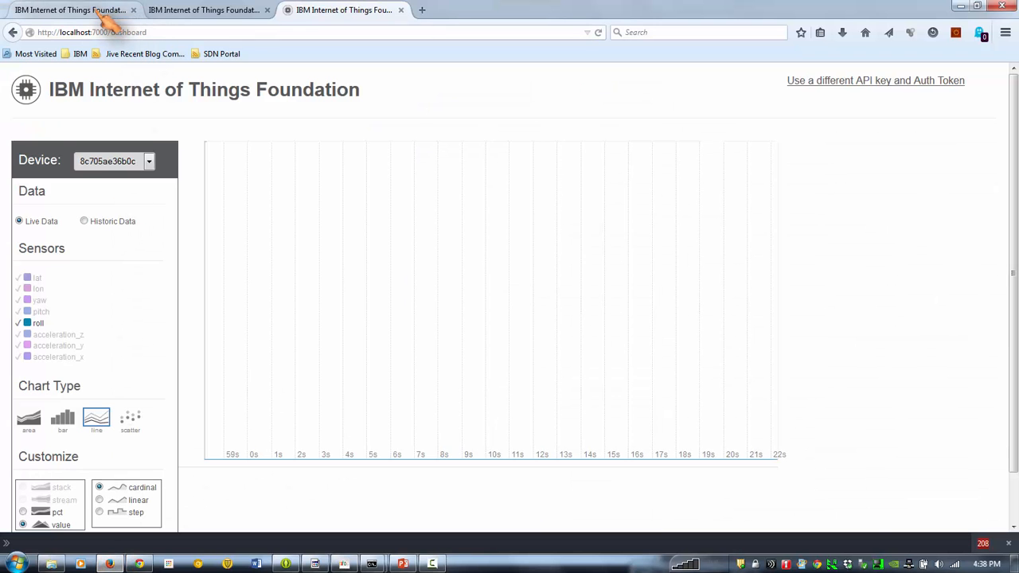
Generate a new organization API key and select its value for copying
left_click(72, 10)
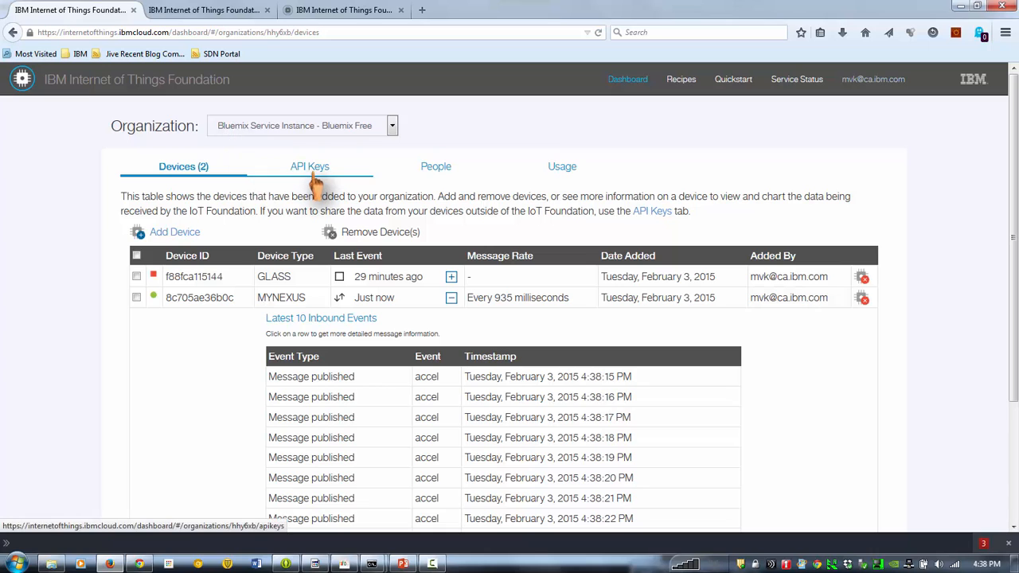
left_click(309, 167)
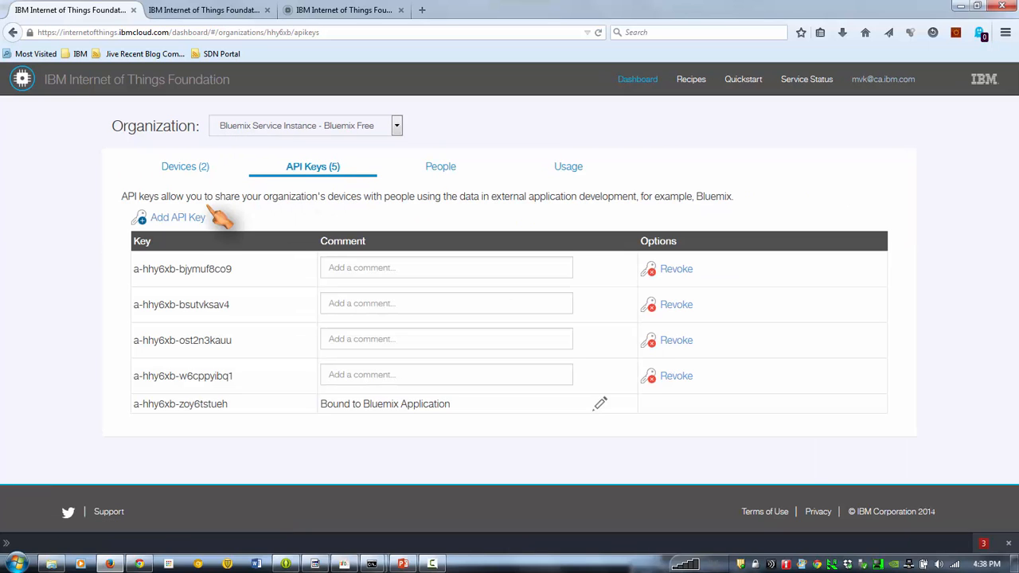
mouse_move(175, 217)
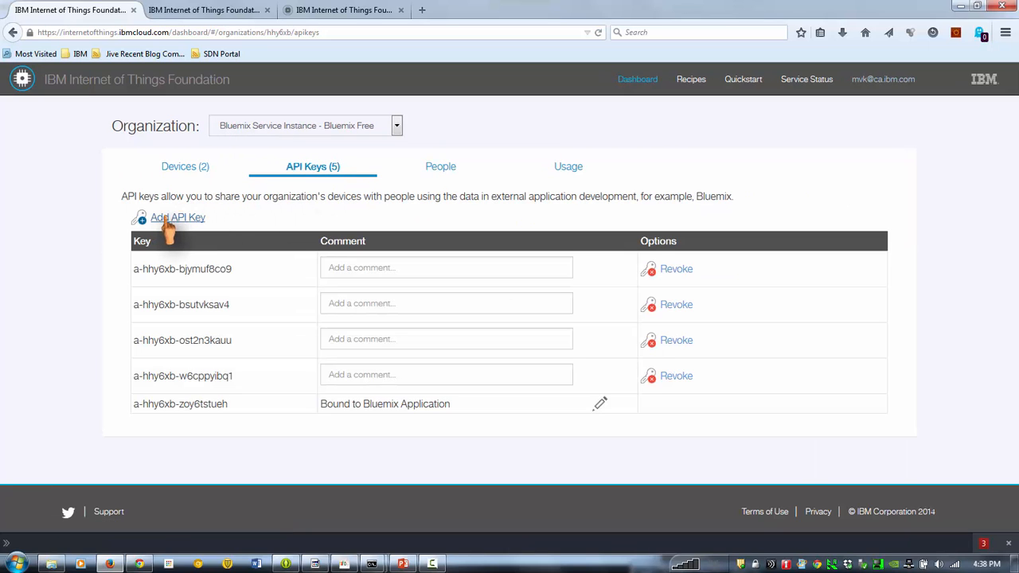
left_click(179, 216)
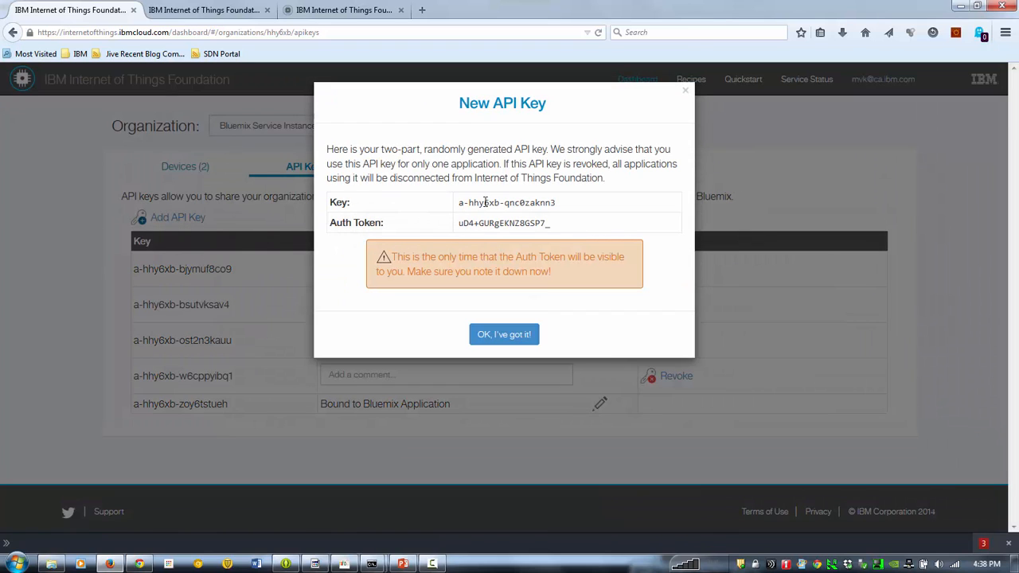
double_click(507, 202)
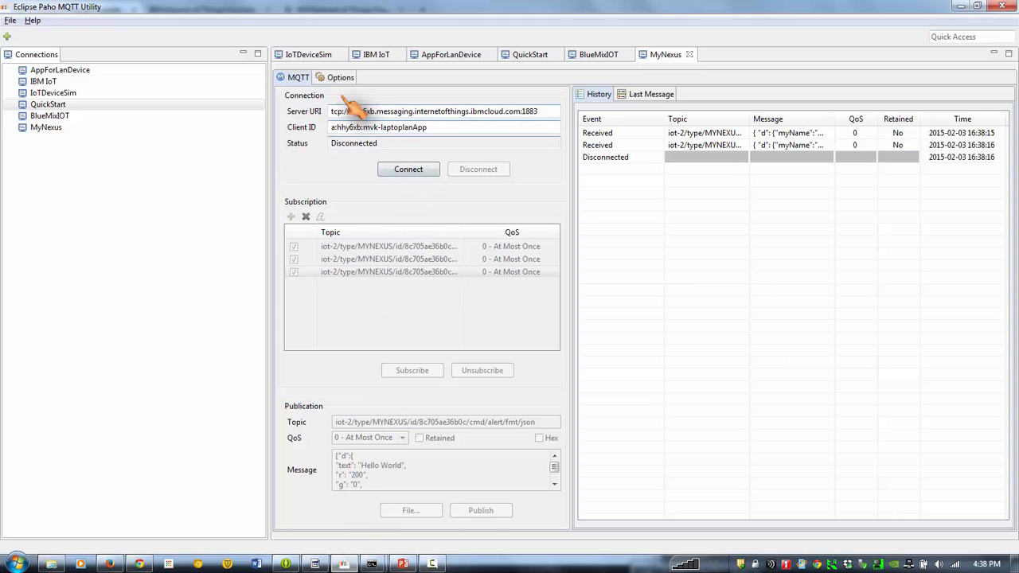
Check the connection's login settings and connect the Paho client to the IoT broker
left_click(340, 77)
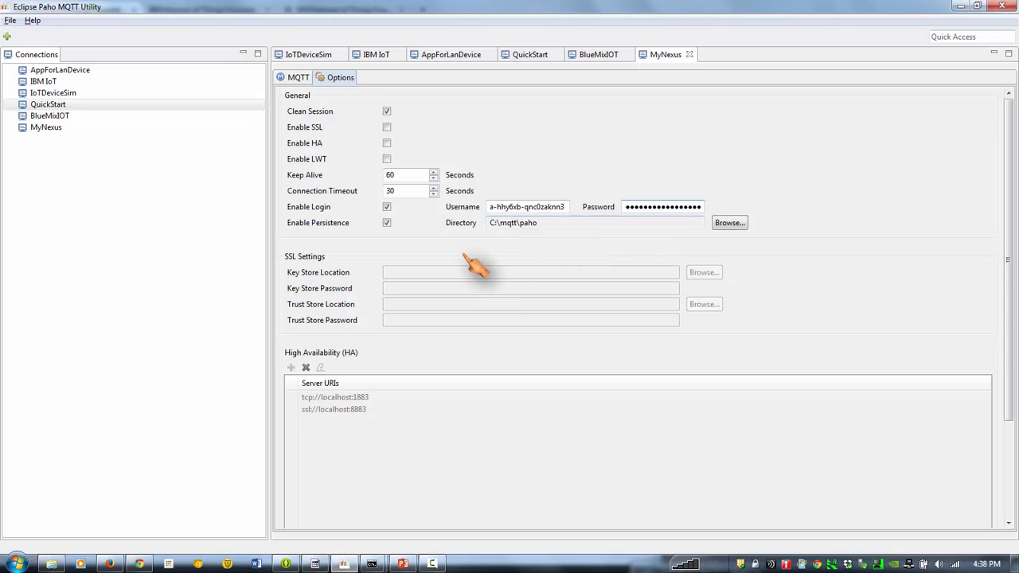
left_click(297, 77)
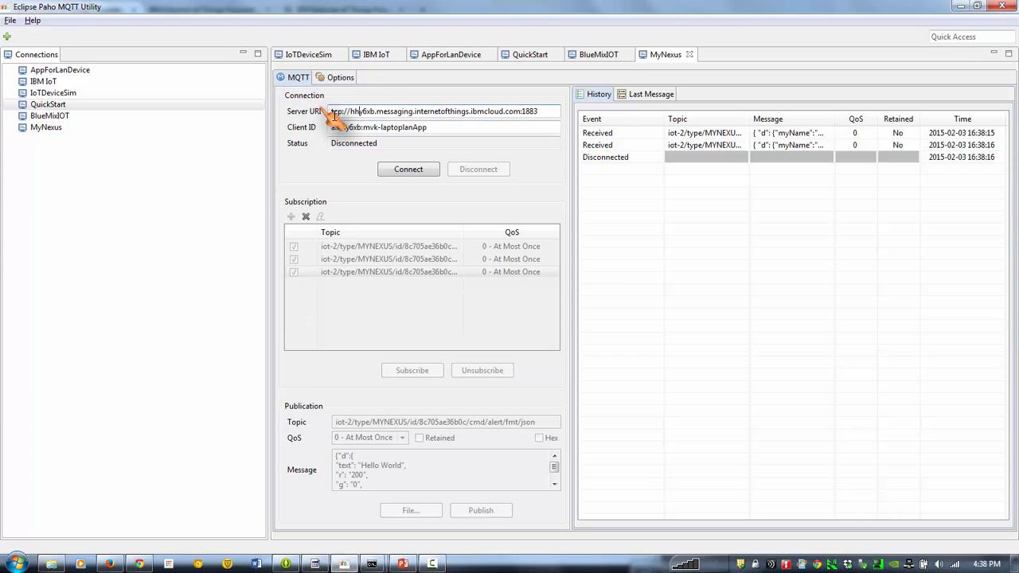
left_click(407, 169)
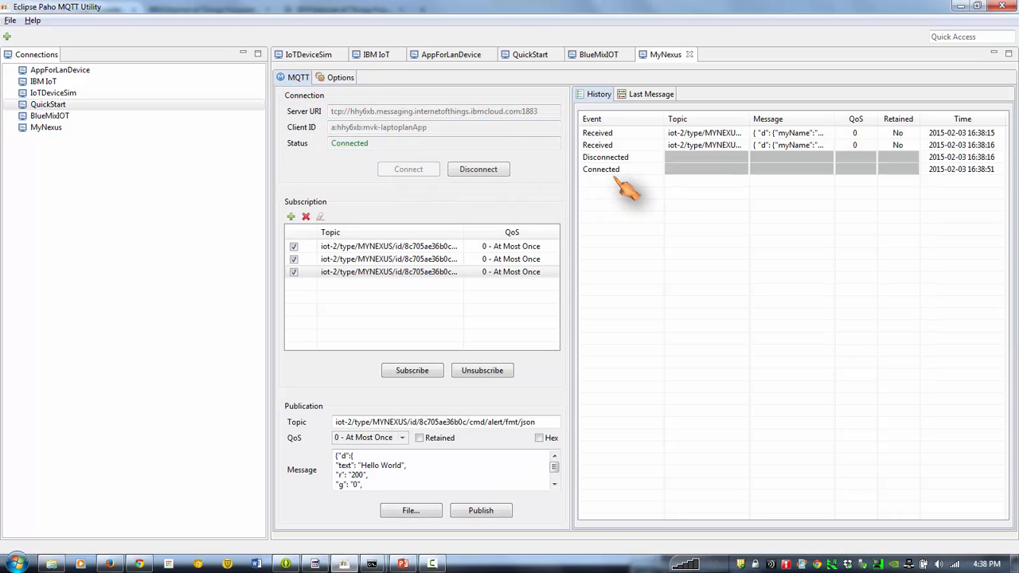
Subscribe to the MYNEXUS device's evt topic so received messages appear in History
left_click(389, 271)
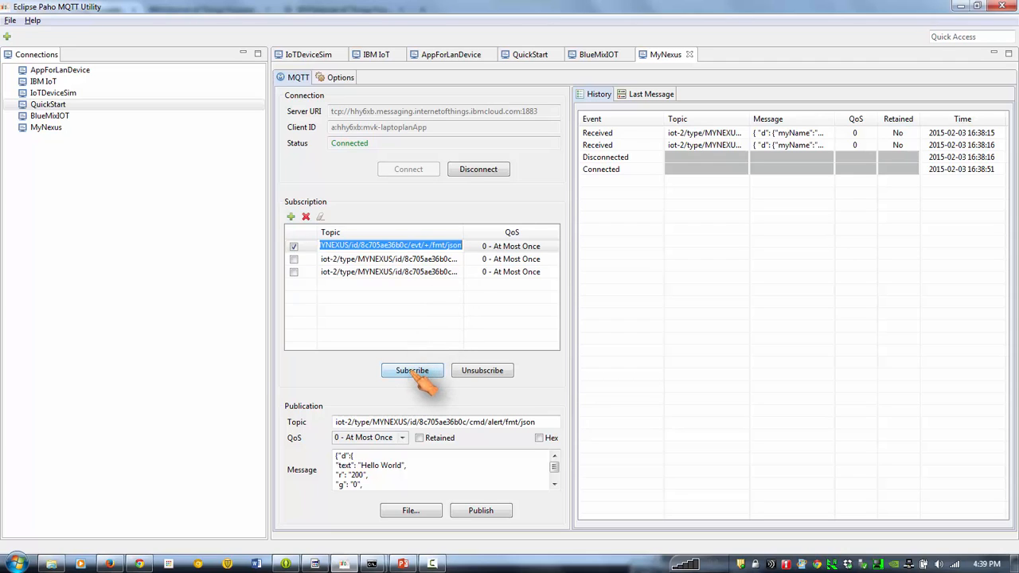
left_click(411, 369)
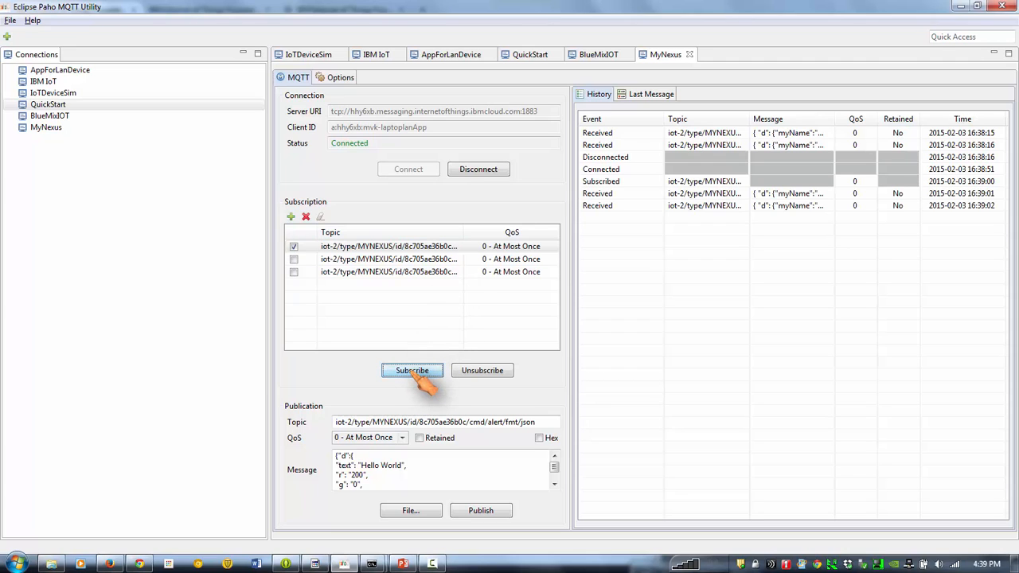
left_click(411, 369)
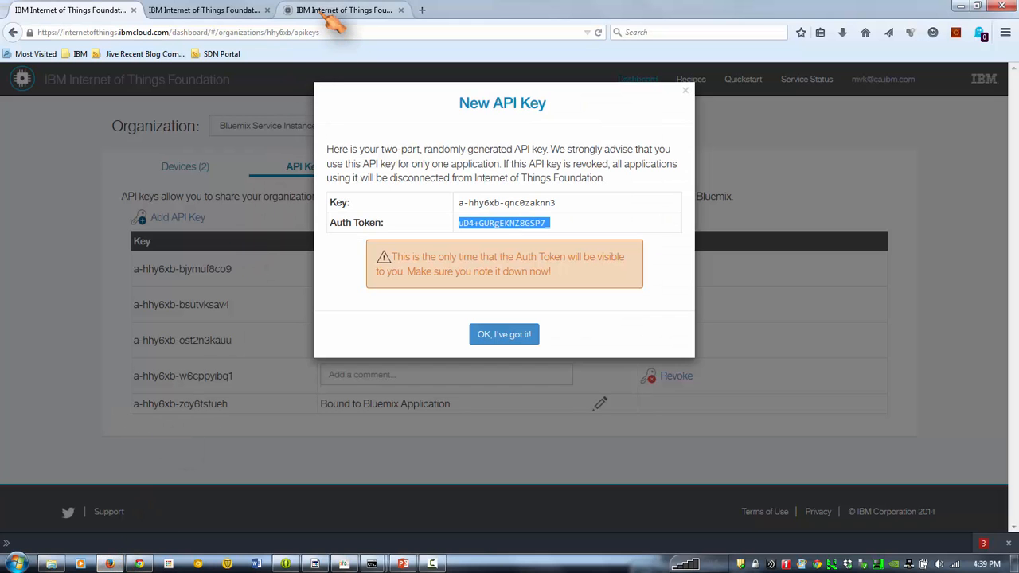
Acknowledge the New API Key dialog and view the Devices list with MYNEXUS's latest accel events
left_click(503, 335)
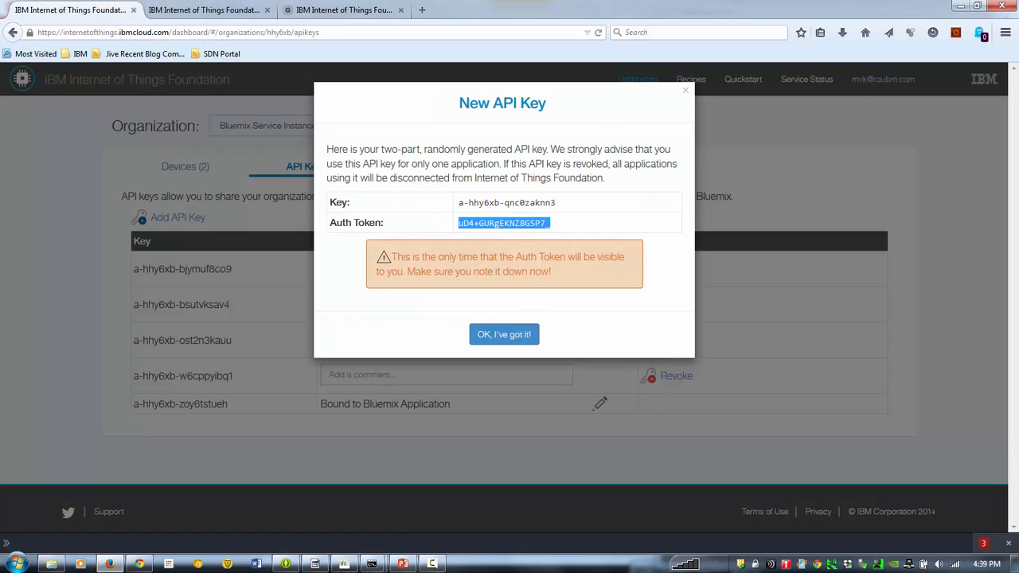
left_click(504, 335)
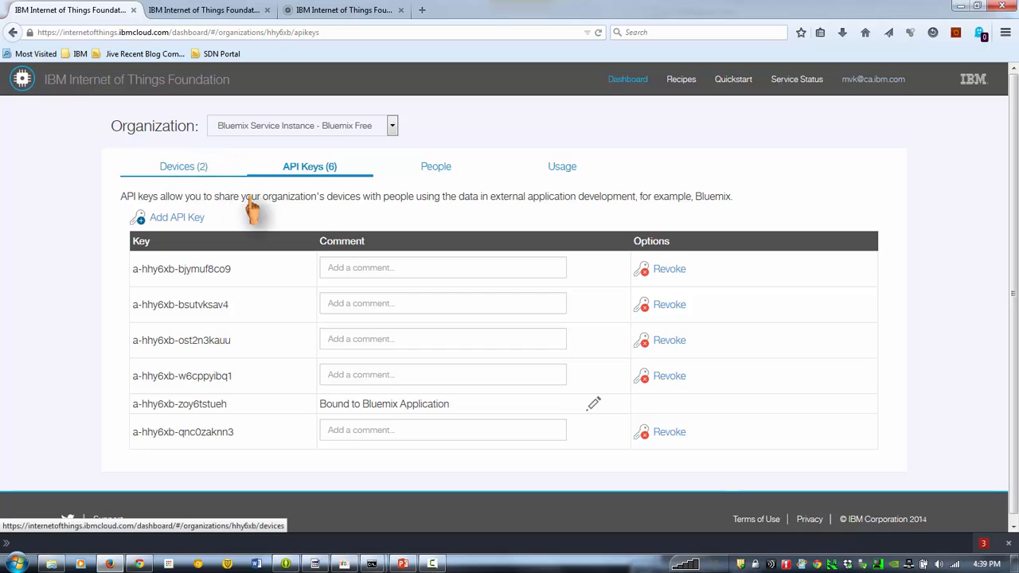
left_click(183, 167)
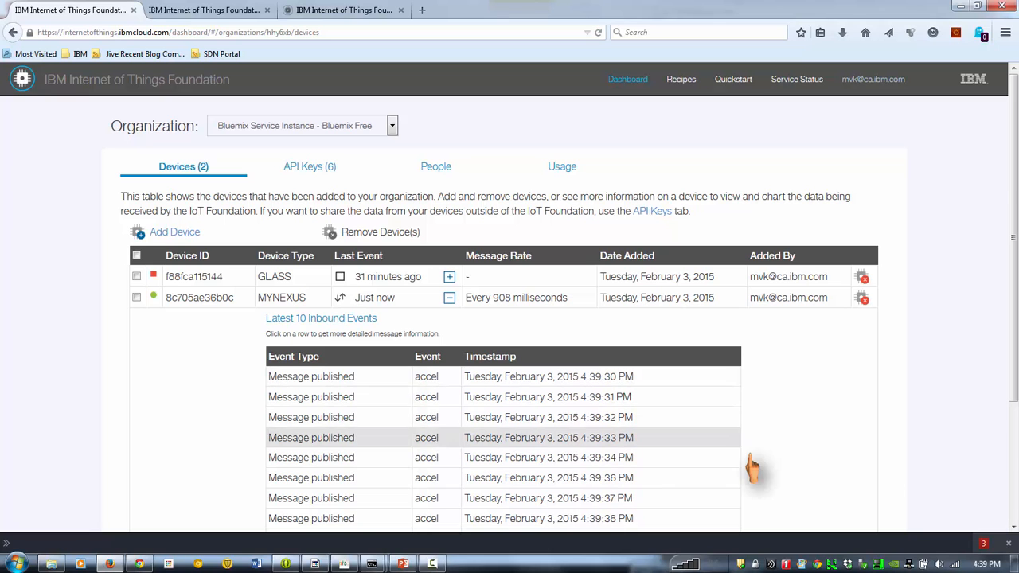
scroll("down", 3)
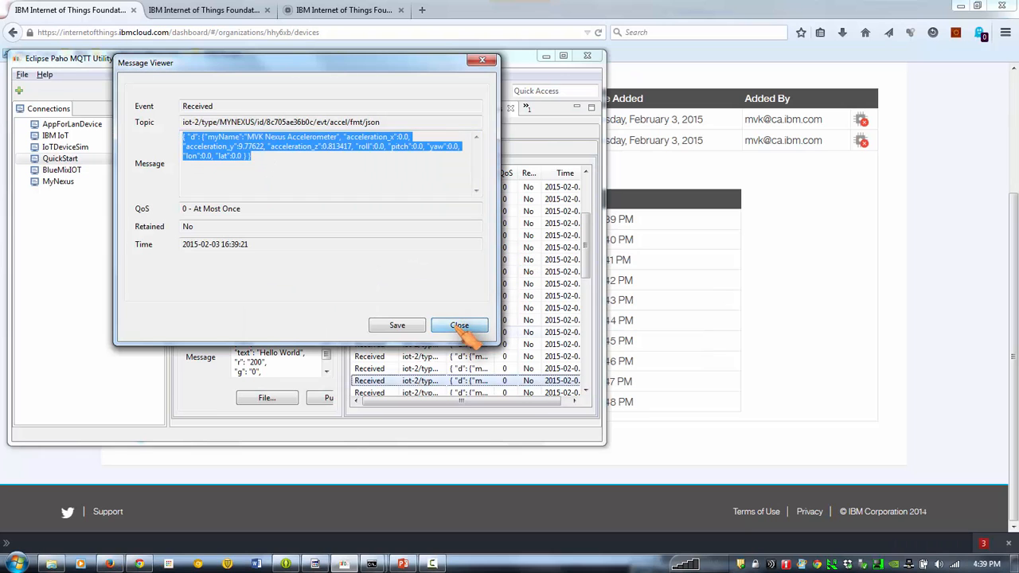
Close the Message Viewer, tick the first subscription topic and clear the History list
left_click(459, 325)
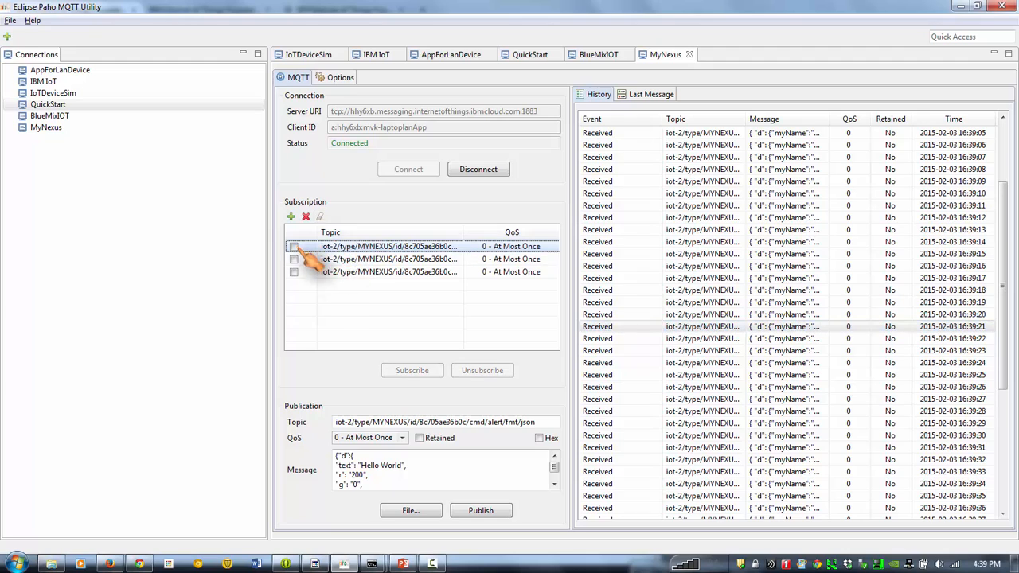
left_click(294, 245)
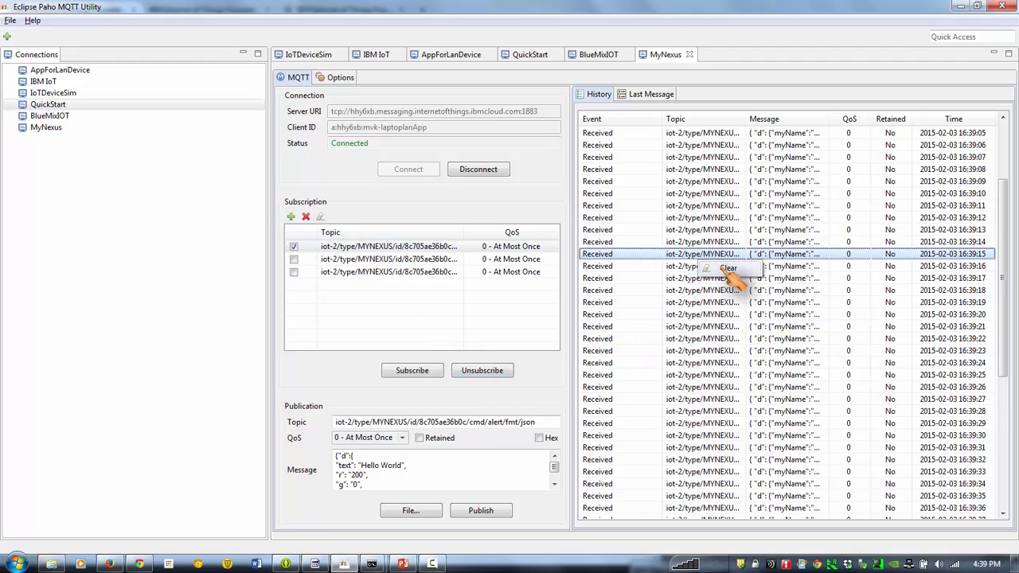
left_click(727, 268)
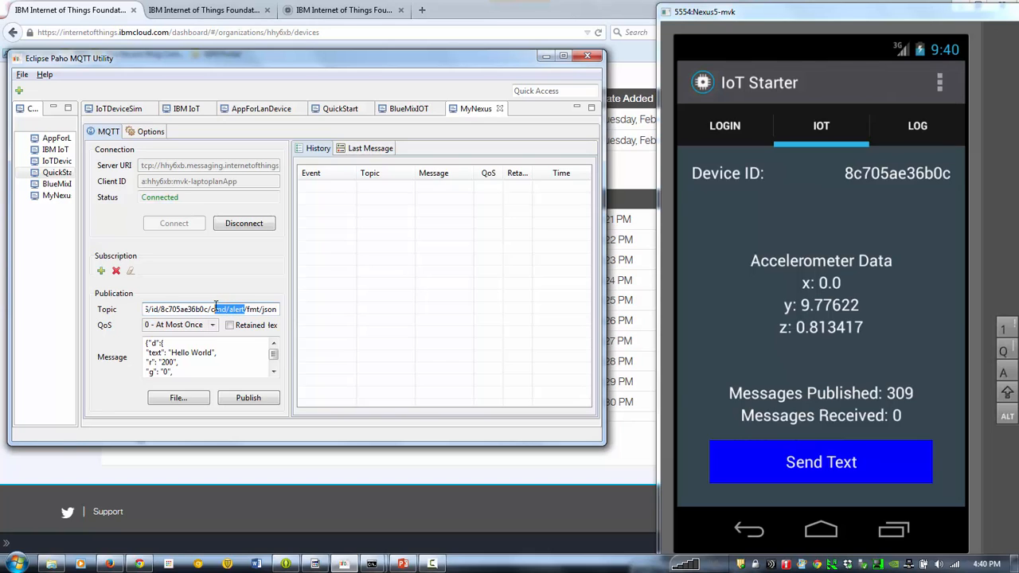
Publish the Hello World alert on the cmd/alert topic and dismiss the phone's Received Alert dialog
left_click(249, 398)
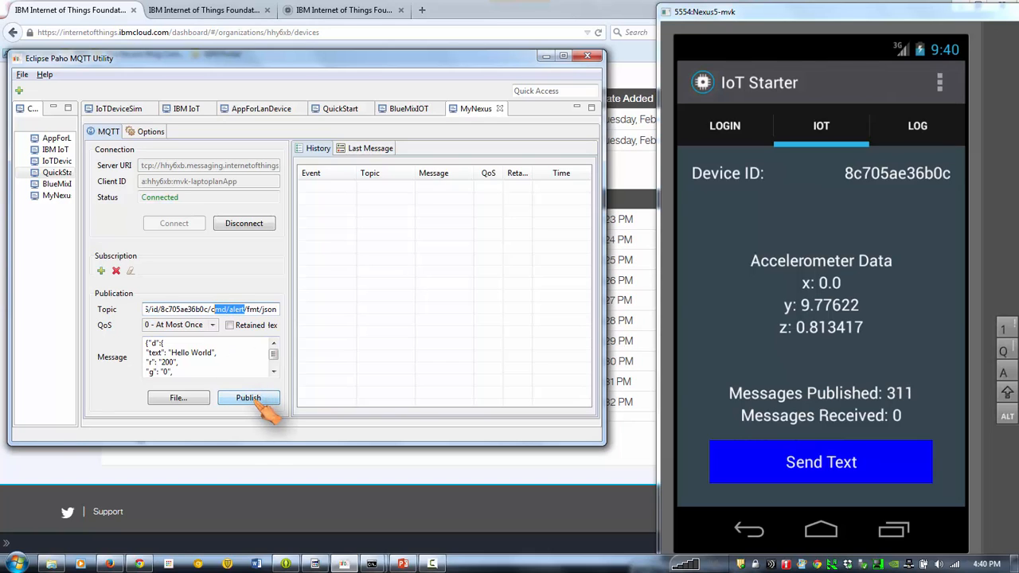
left_click(249, 398)
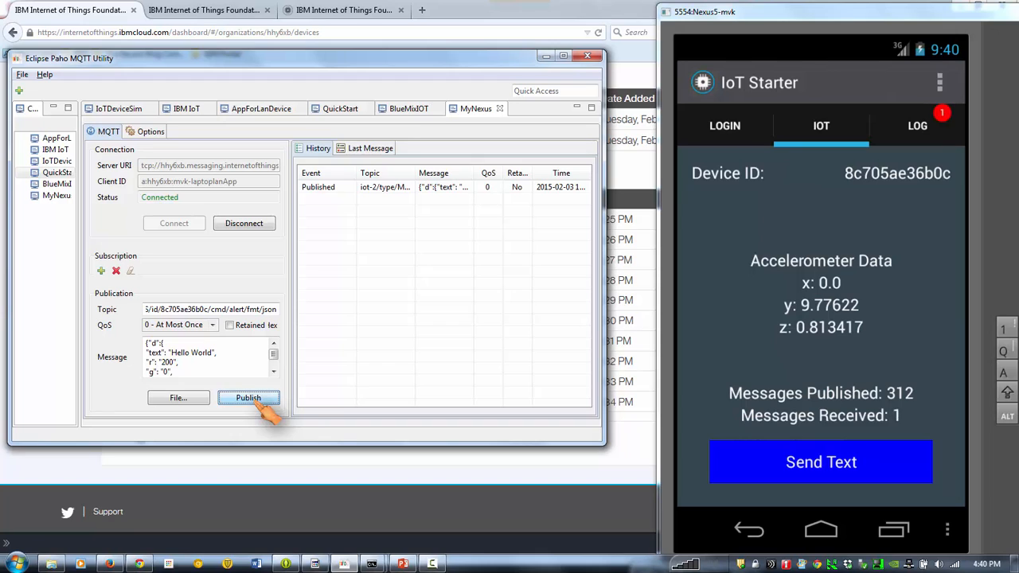
left_click(249, 399)
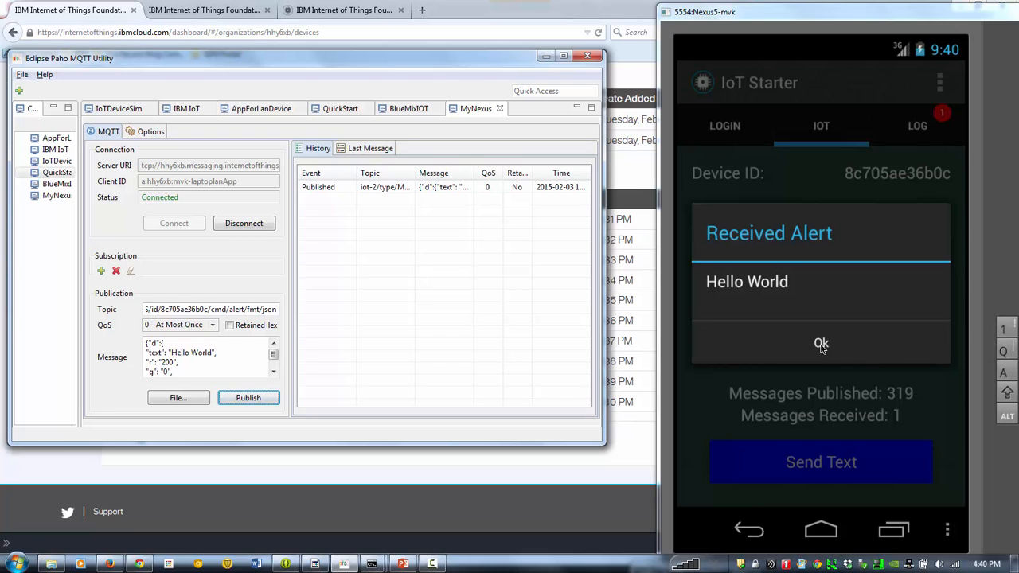
left_click(822, 344)
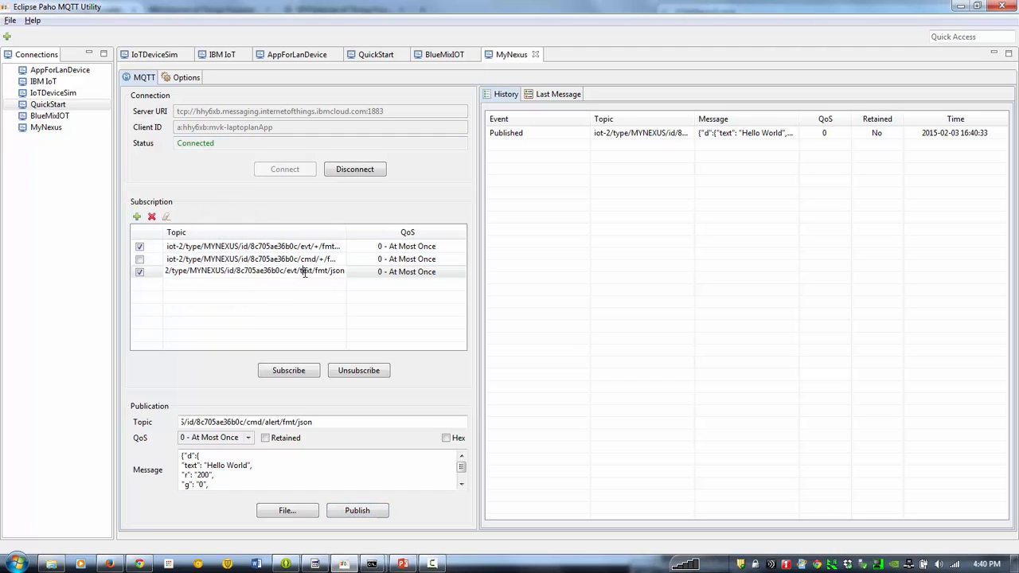
mouse_move(326, 318)
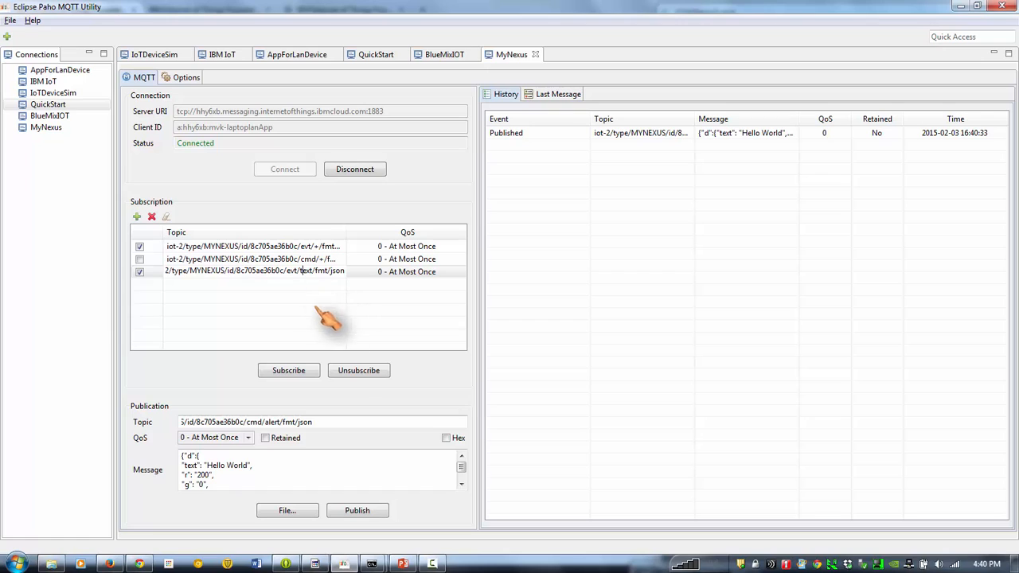
Unsubscribe from the ticked topics and re-tick the evt/text/fmt/json topic for listening
left_click(289, 370)
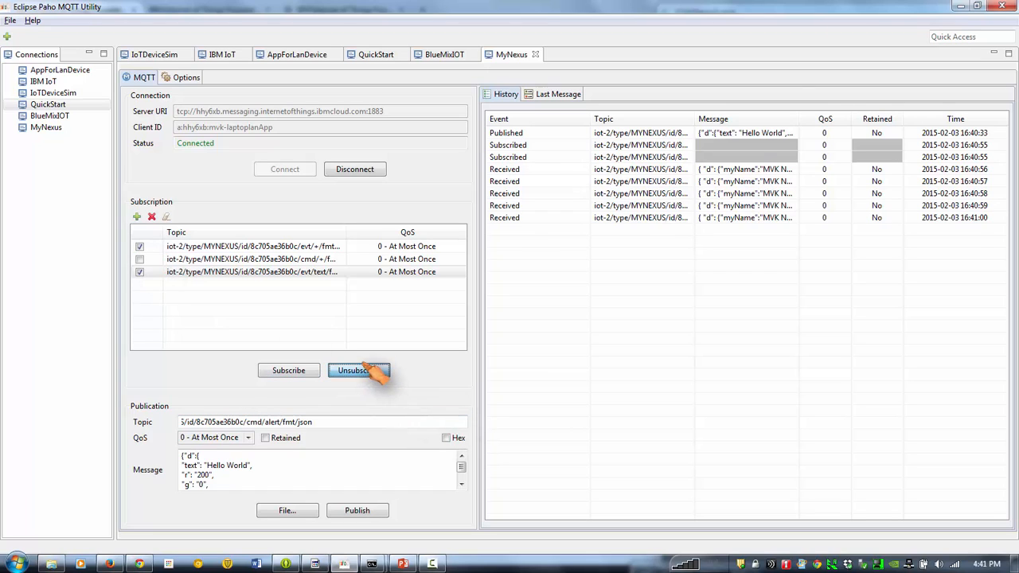
left_click(358, 370)
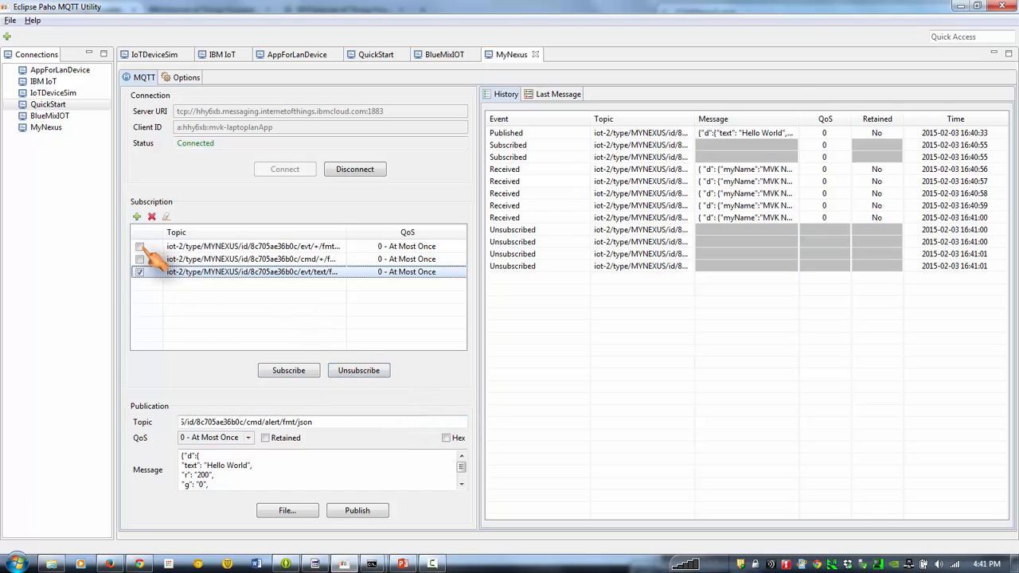
left_click(288, 369)
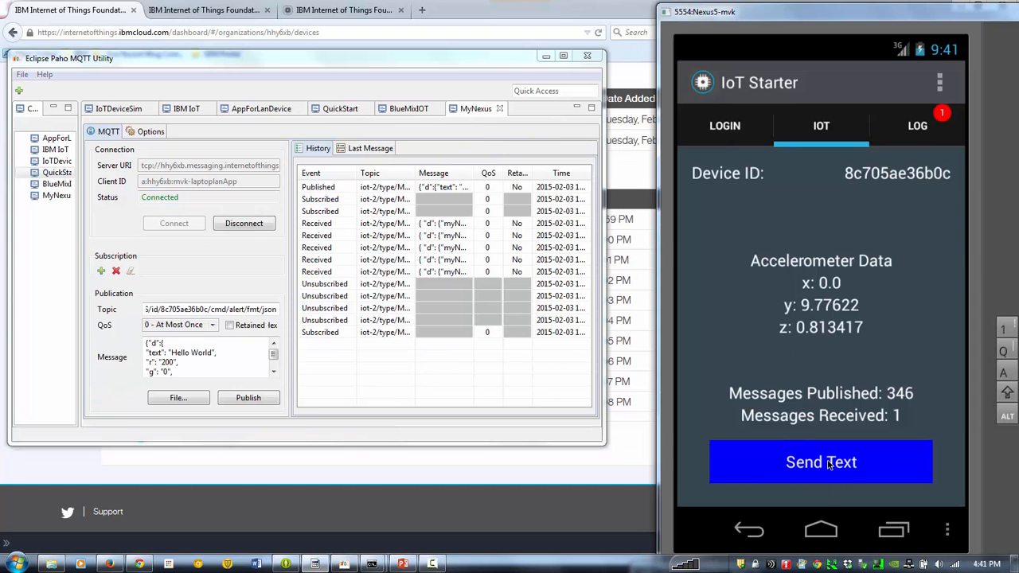
Send the text 'Hello Toronto' from the phone and view it as a received message in Paho
left_click(822, 462)
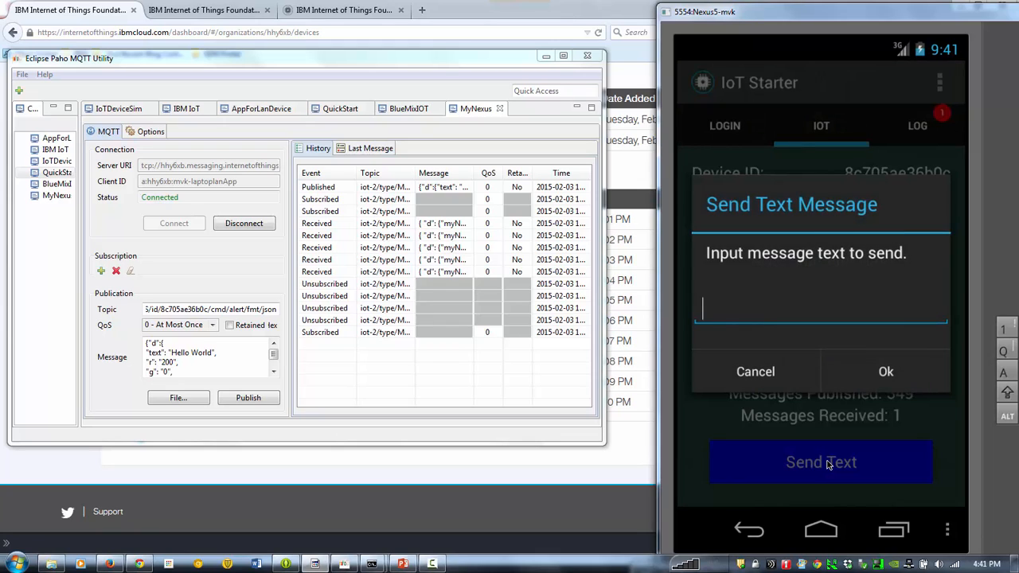
type("Hello")
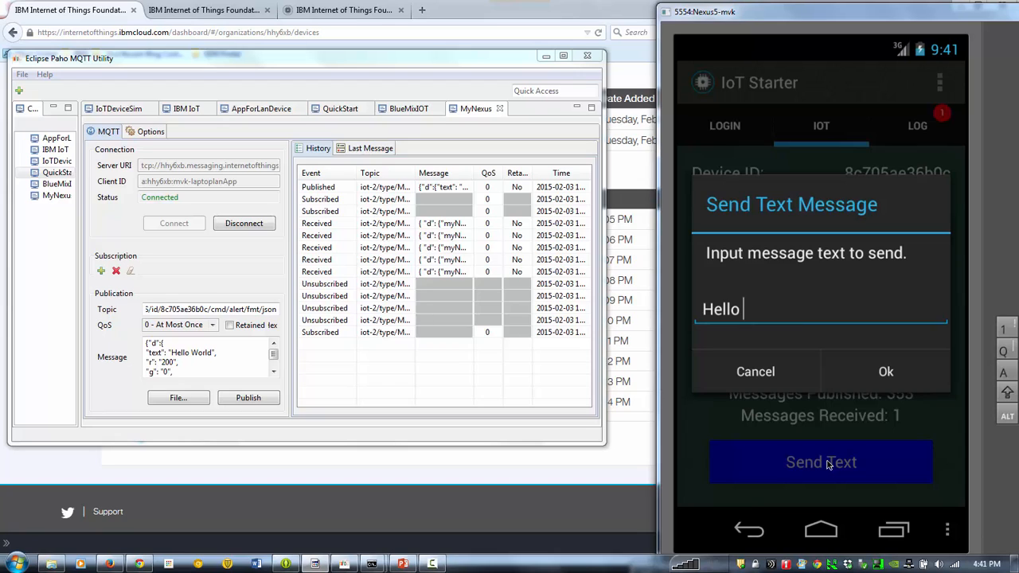
type("Toronto")
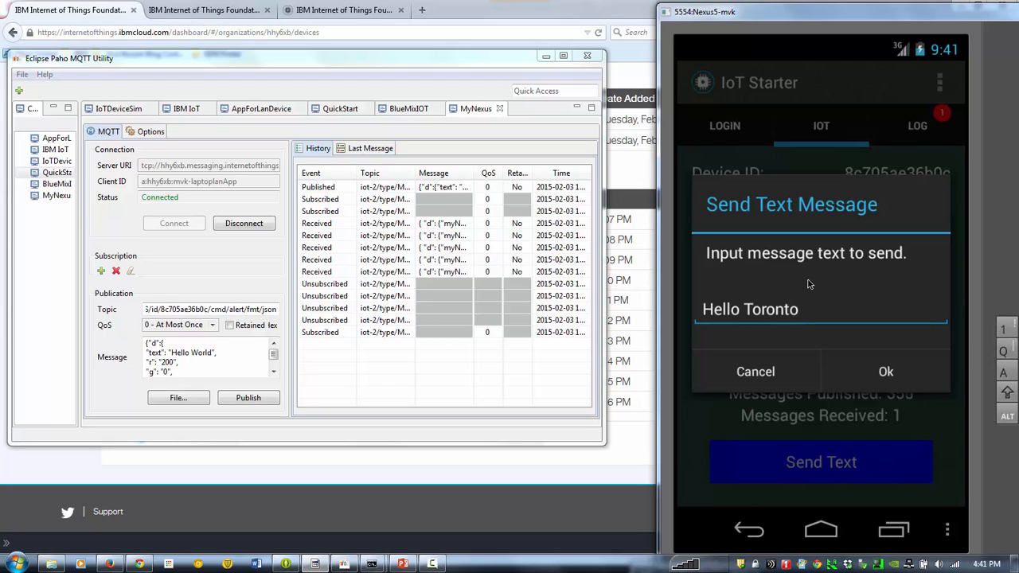
left_click(885, 371)
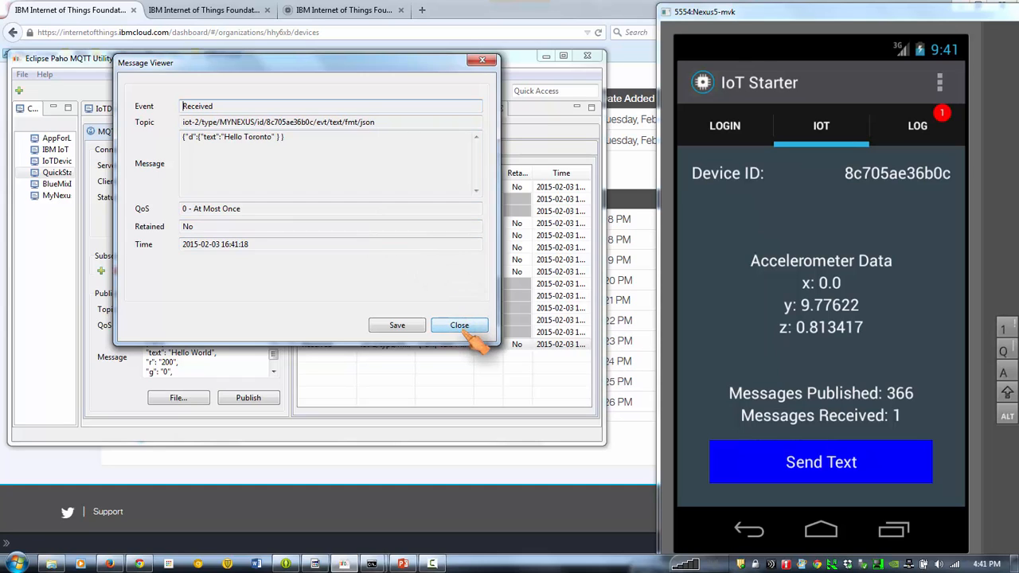
left_click(458, 325)
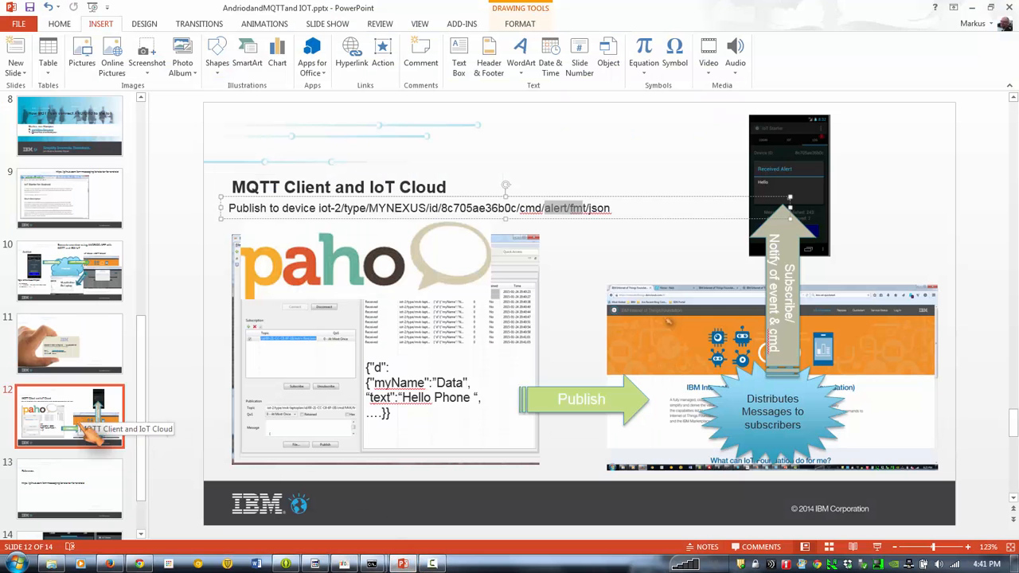
Advance through the References slide to the closing contact slide
left_click(70, 490)
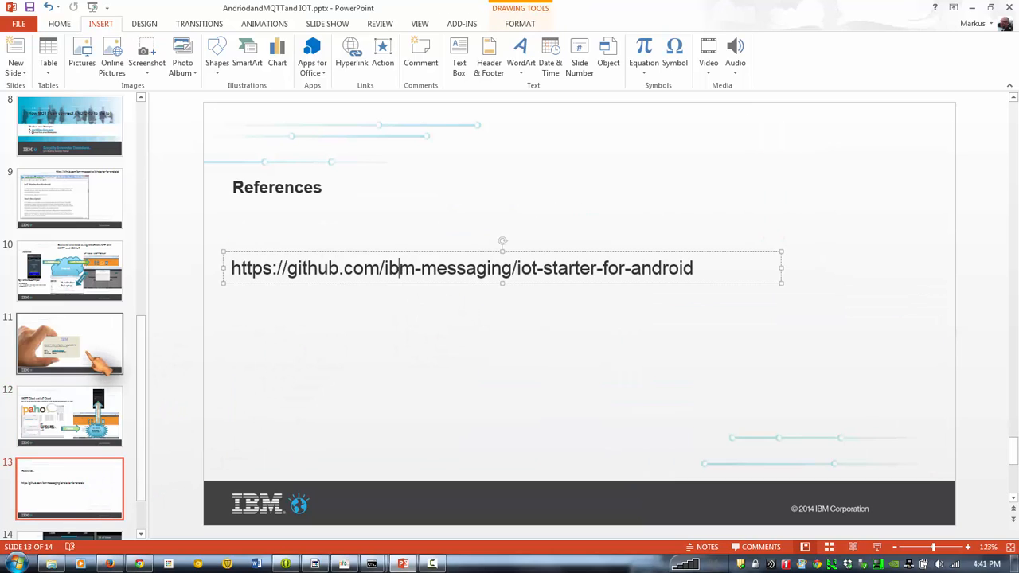
left_click(70, 344)
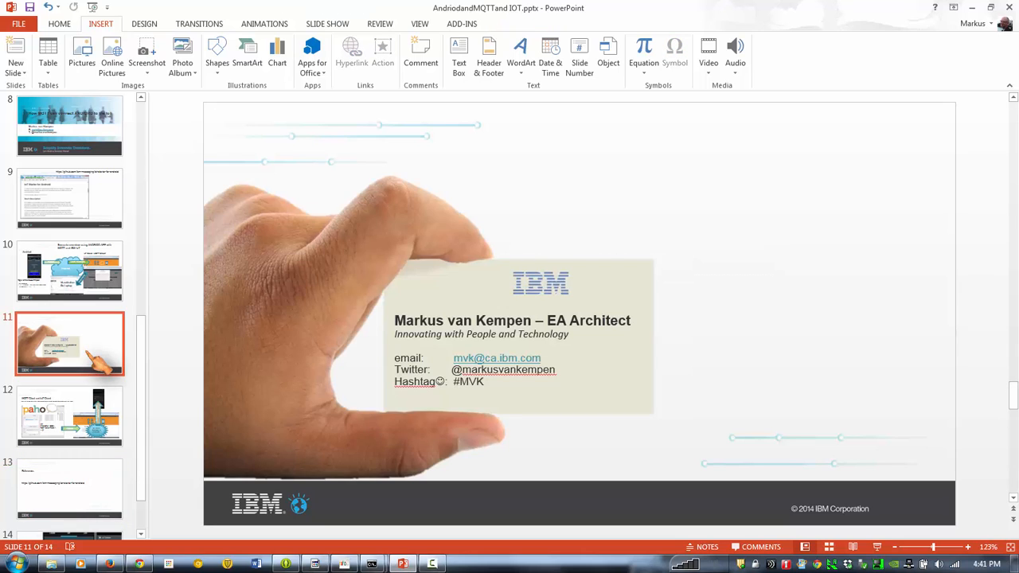
mouse_move(475, 522)
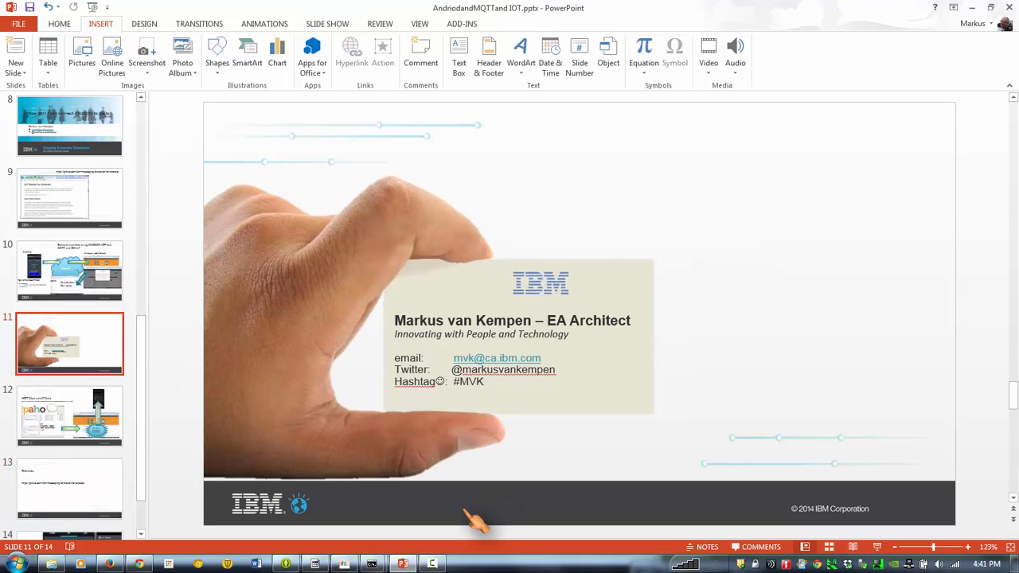